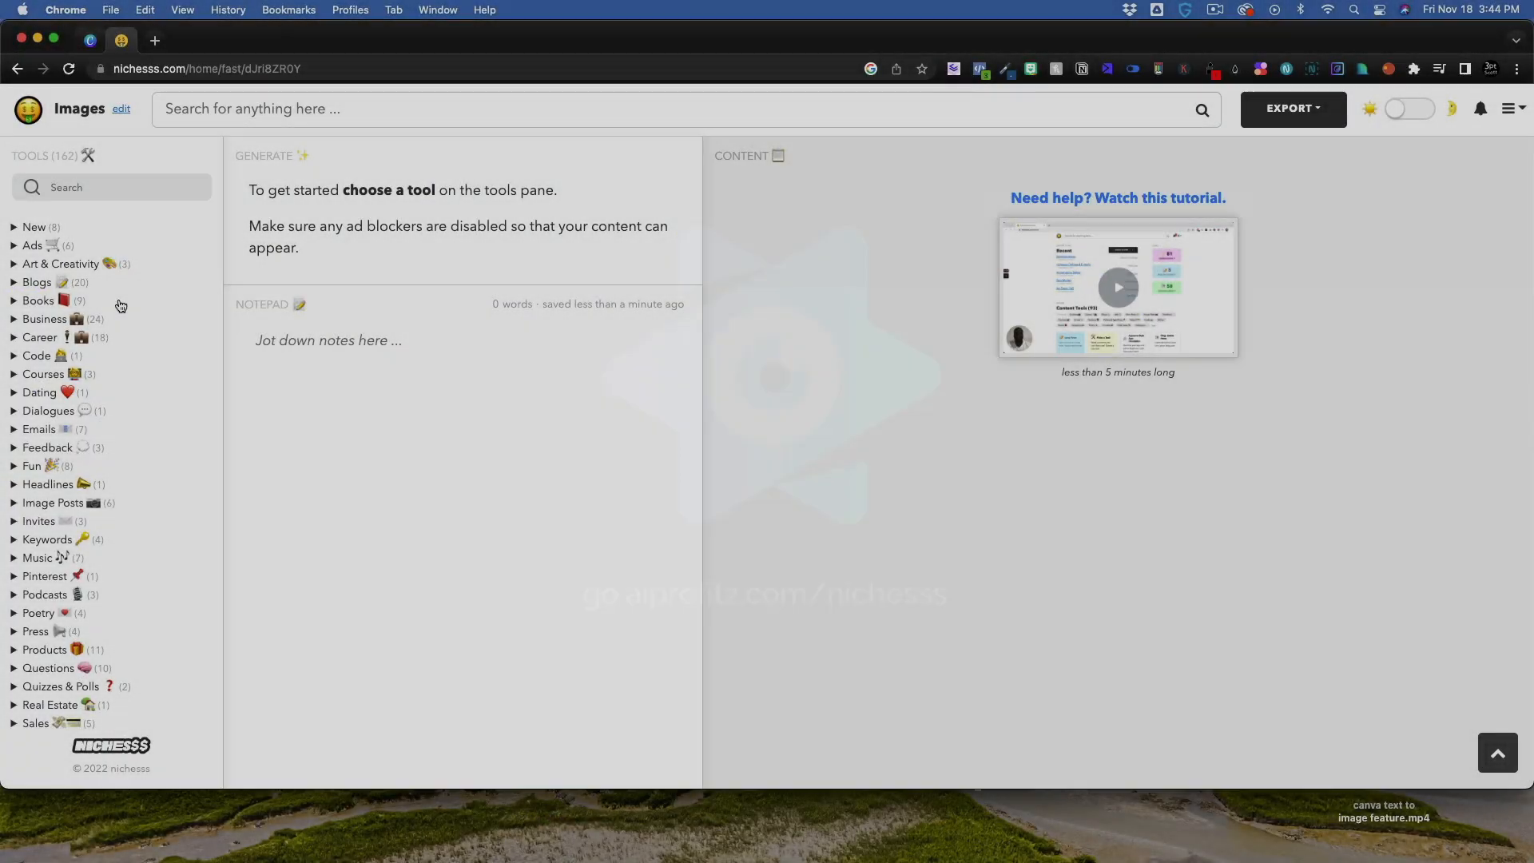
mouse_move(156, 390)
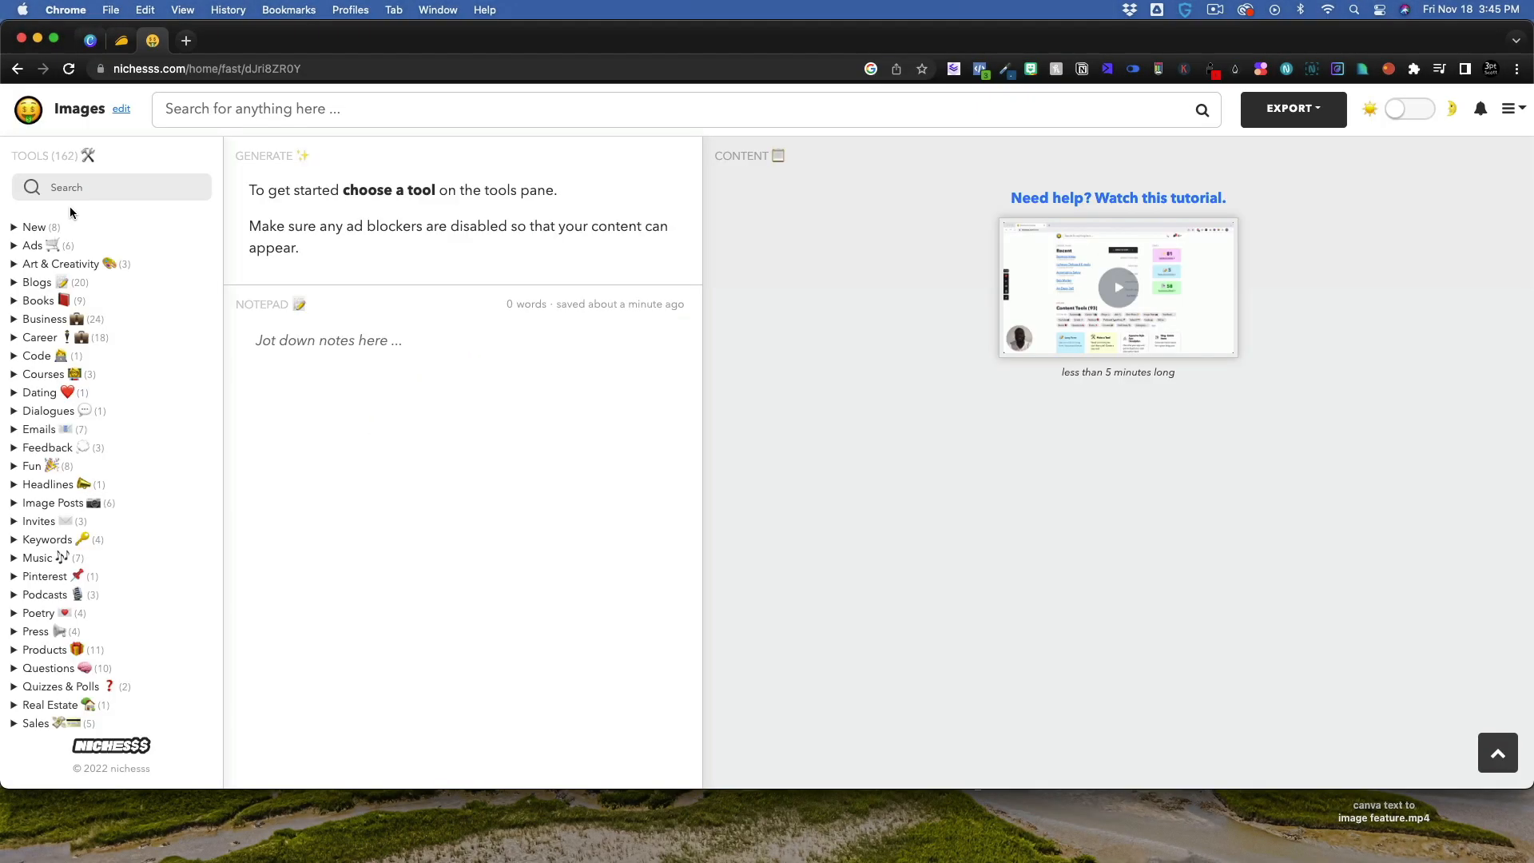
- Expand the New tools category so AI Image is listed
left_click(34, 227)
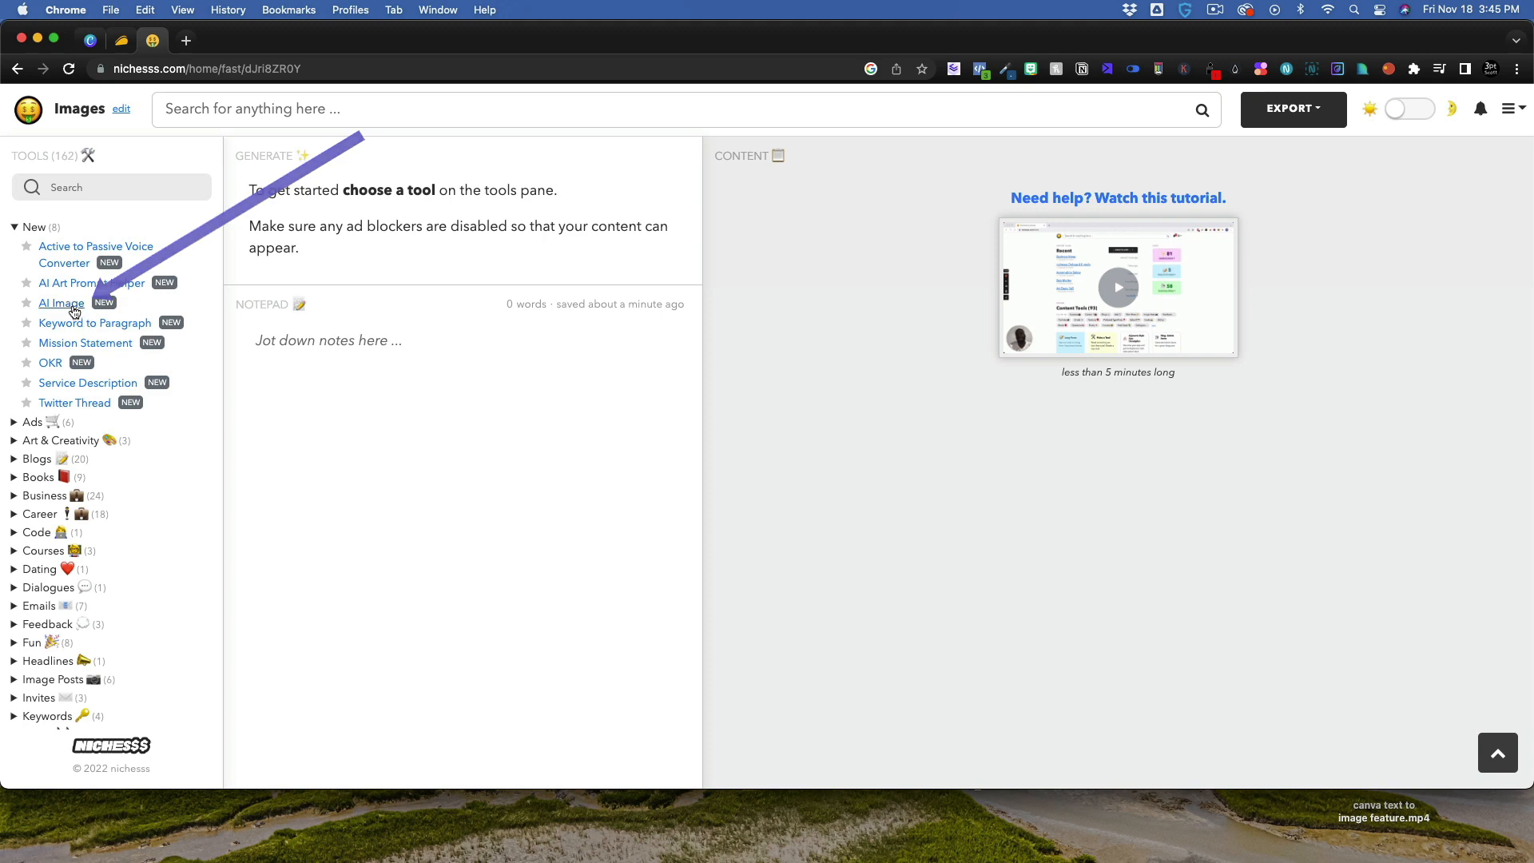
- Enter the AI Image tool, check the '25 image gens available' note and dismiss the popup
left_click(61, 303)
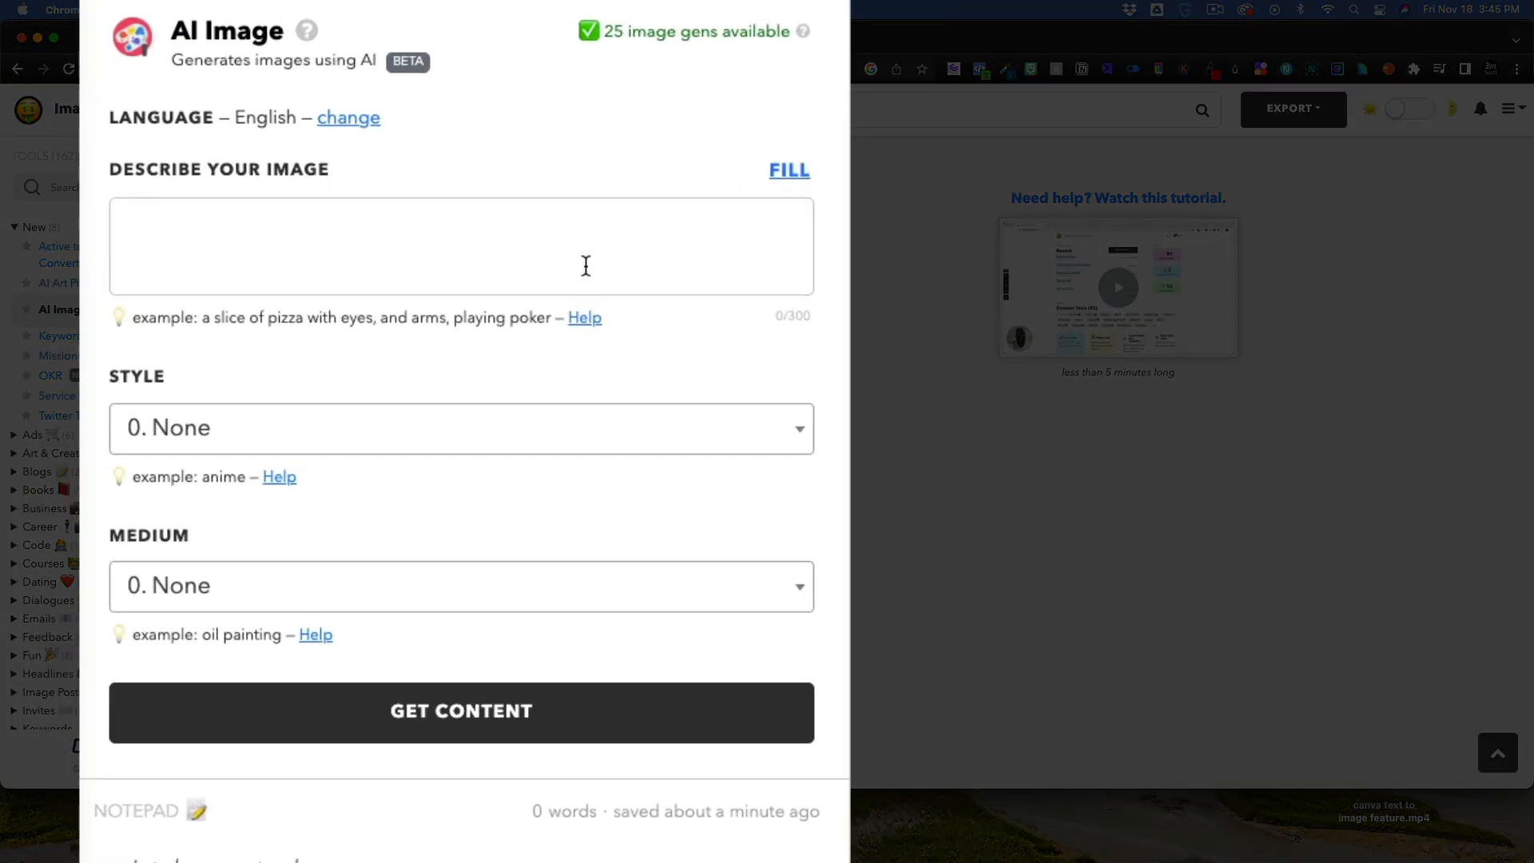
mouse_move(639, 125)
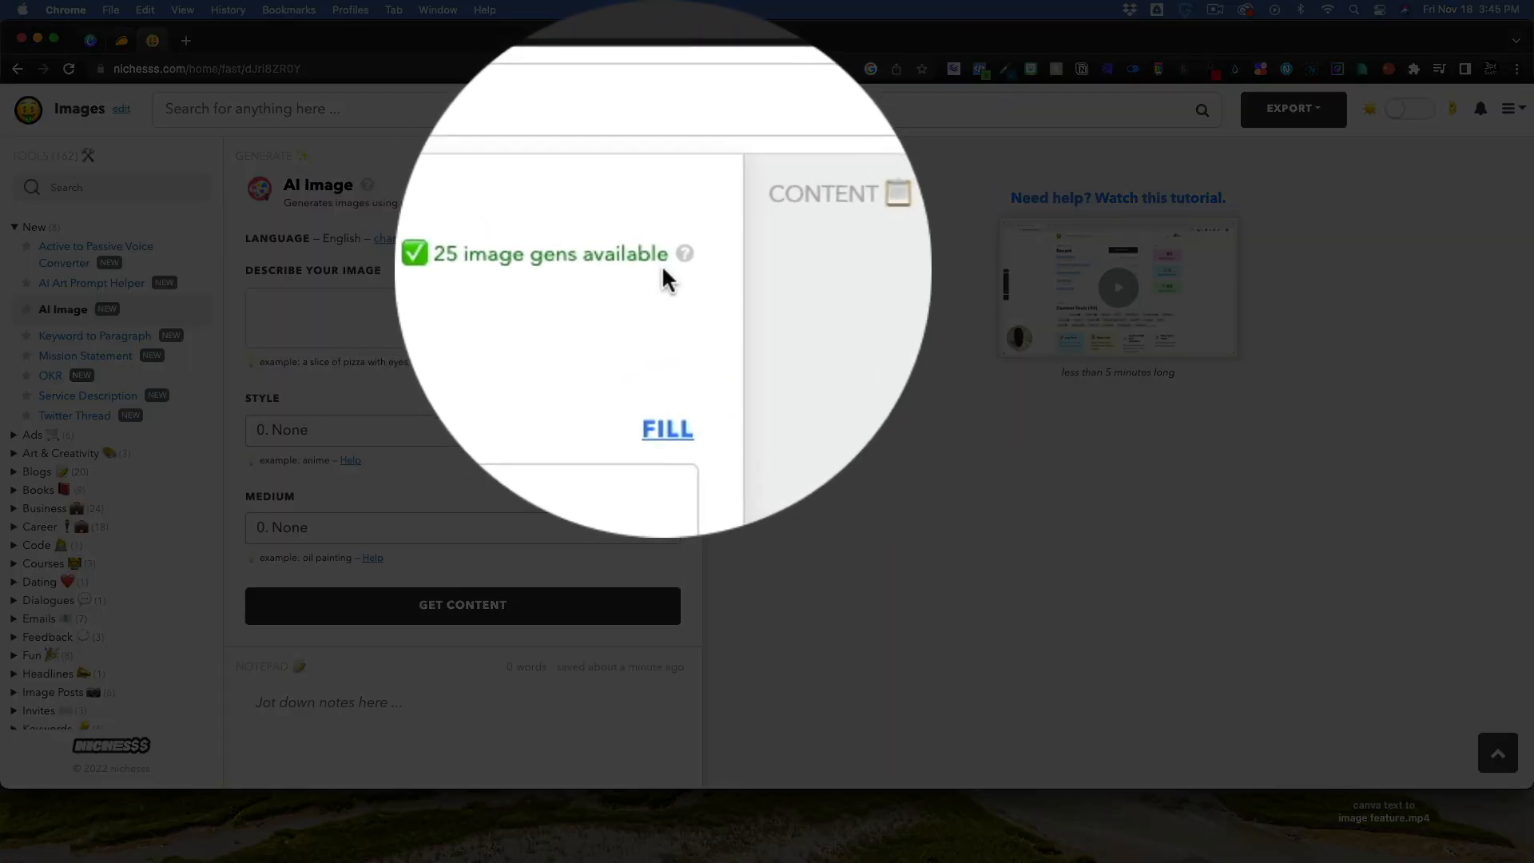
left_click(686, 253)
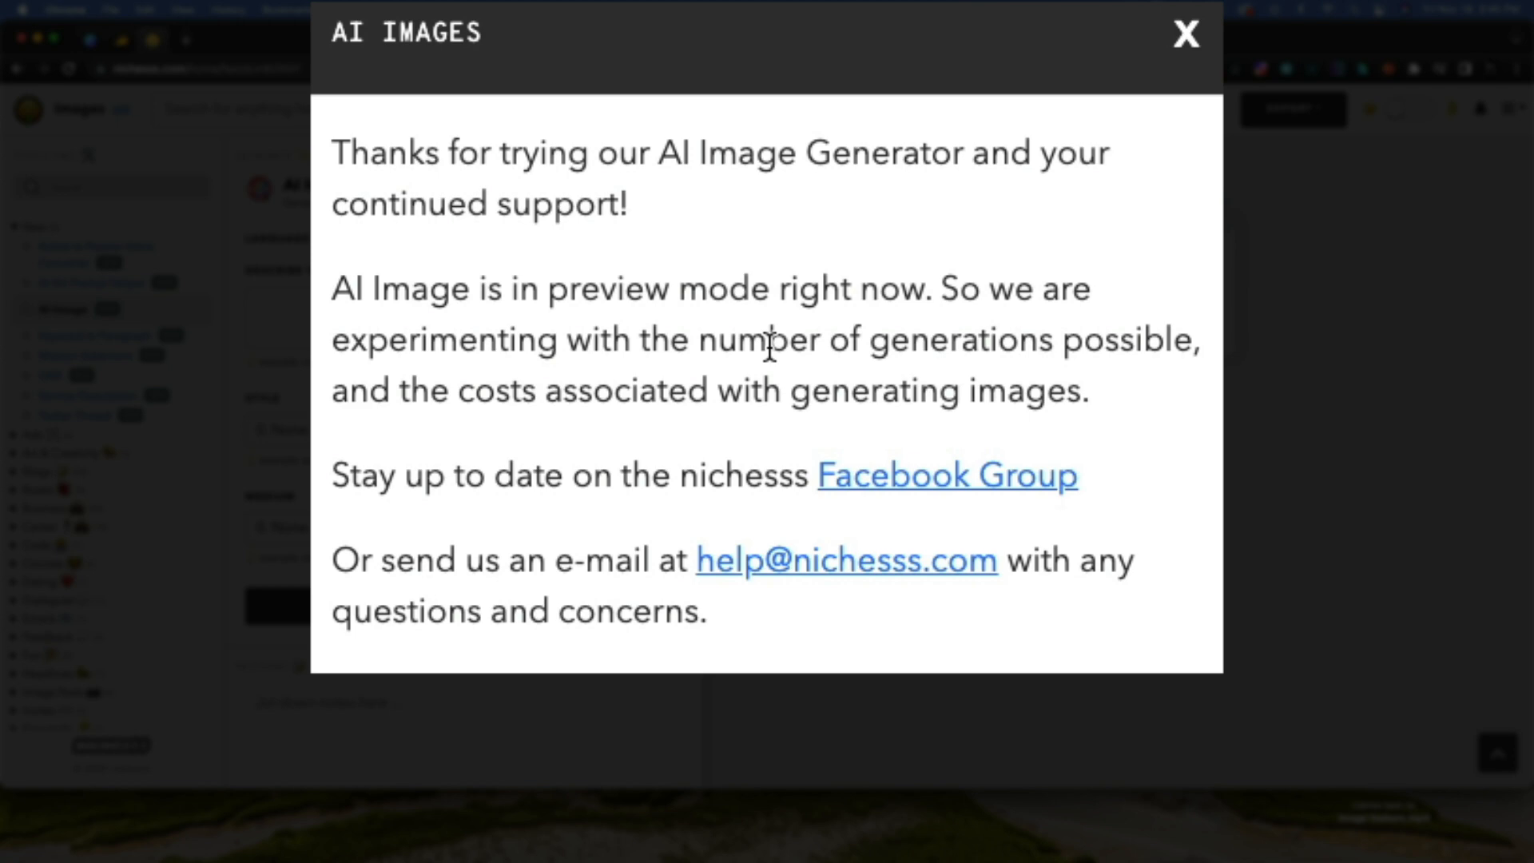
left_click(1183, 33)
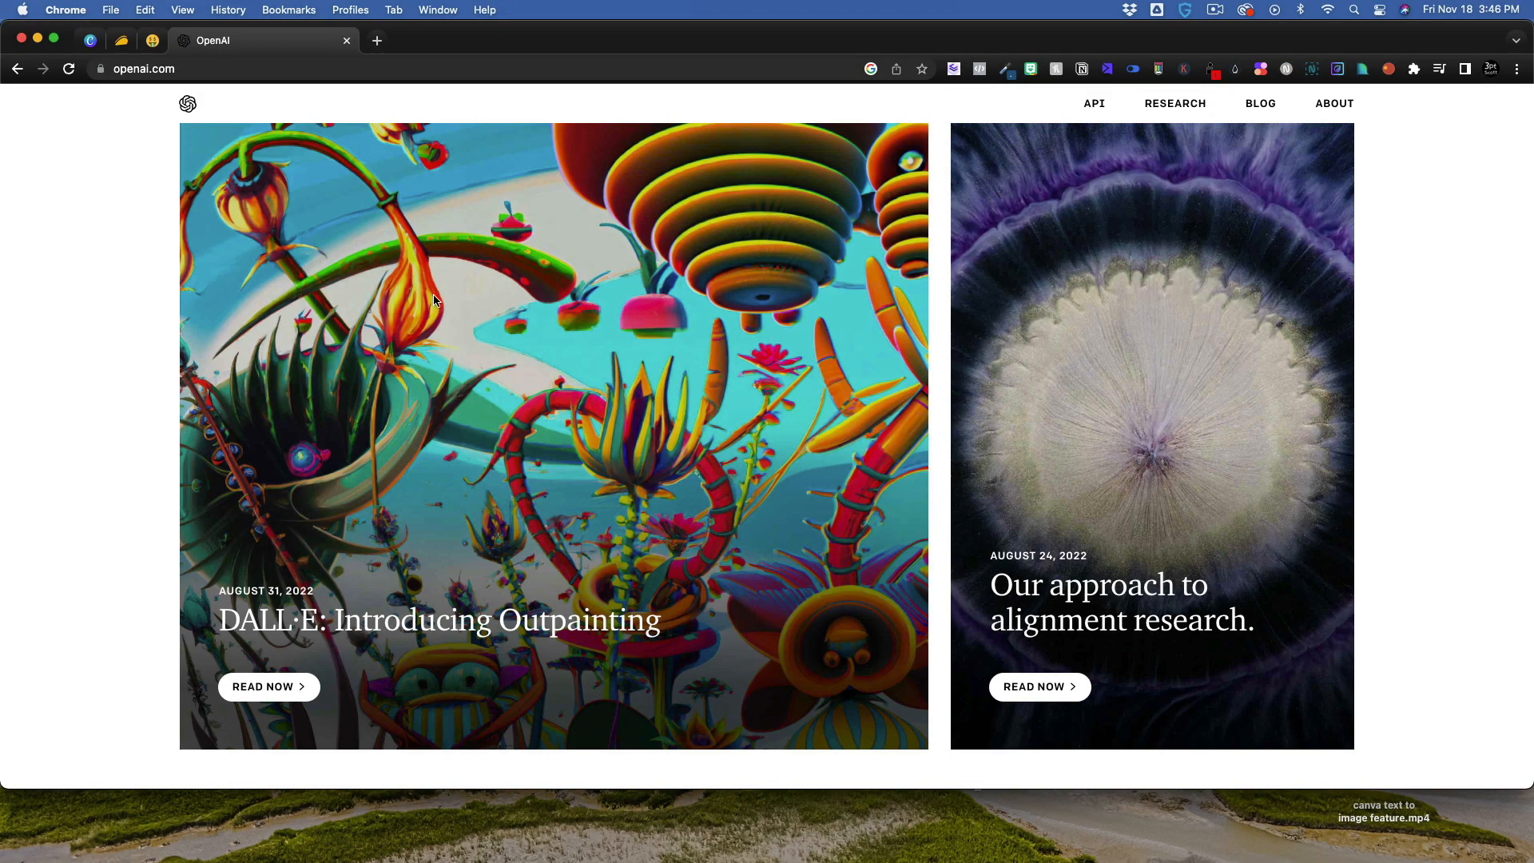
mouse_move(750, 344)
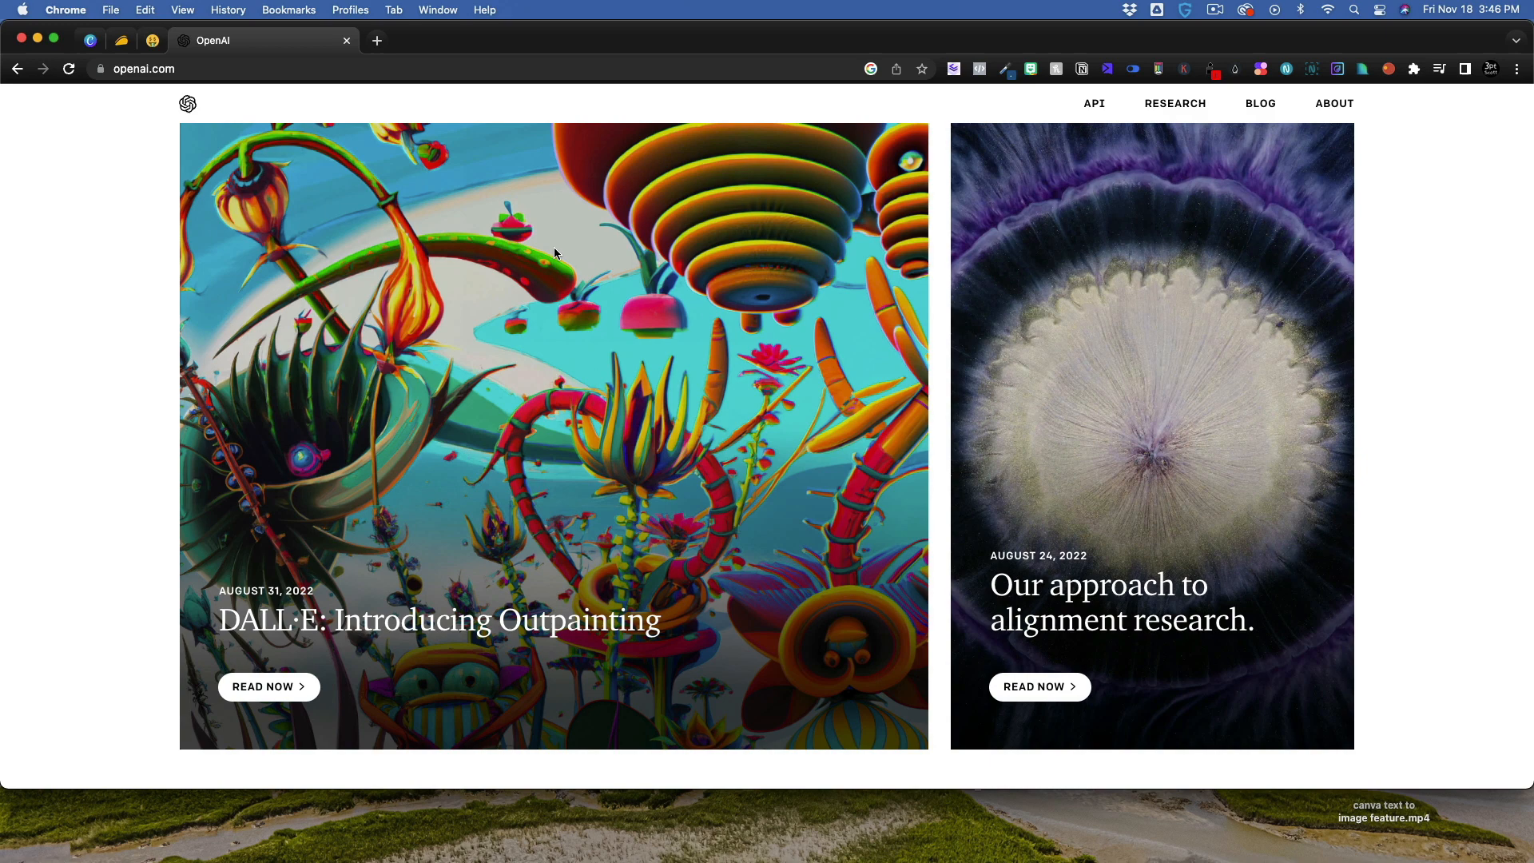
mouse_move(551, 247)
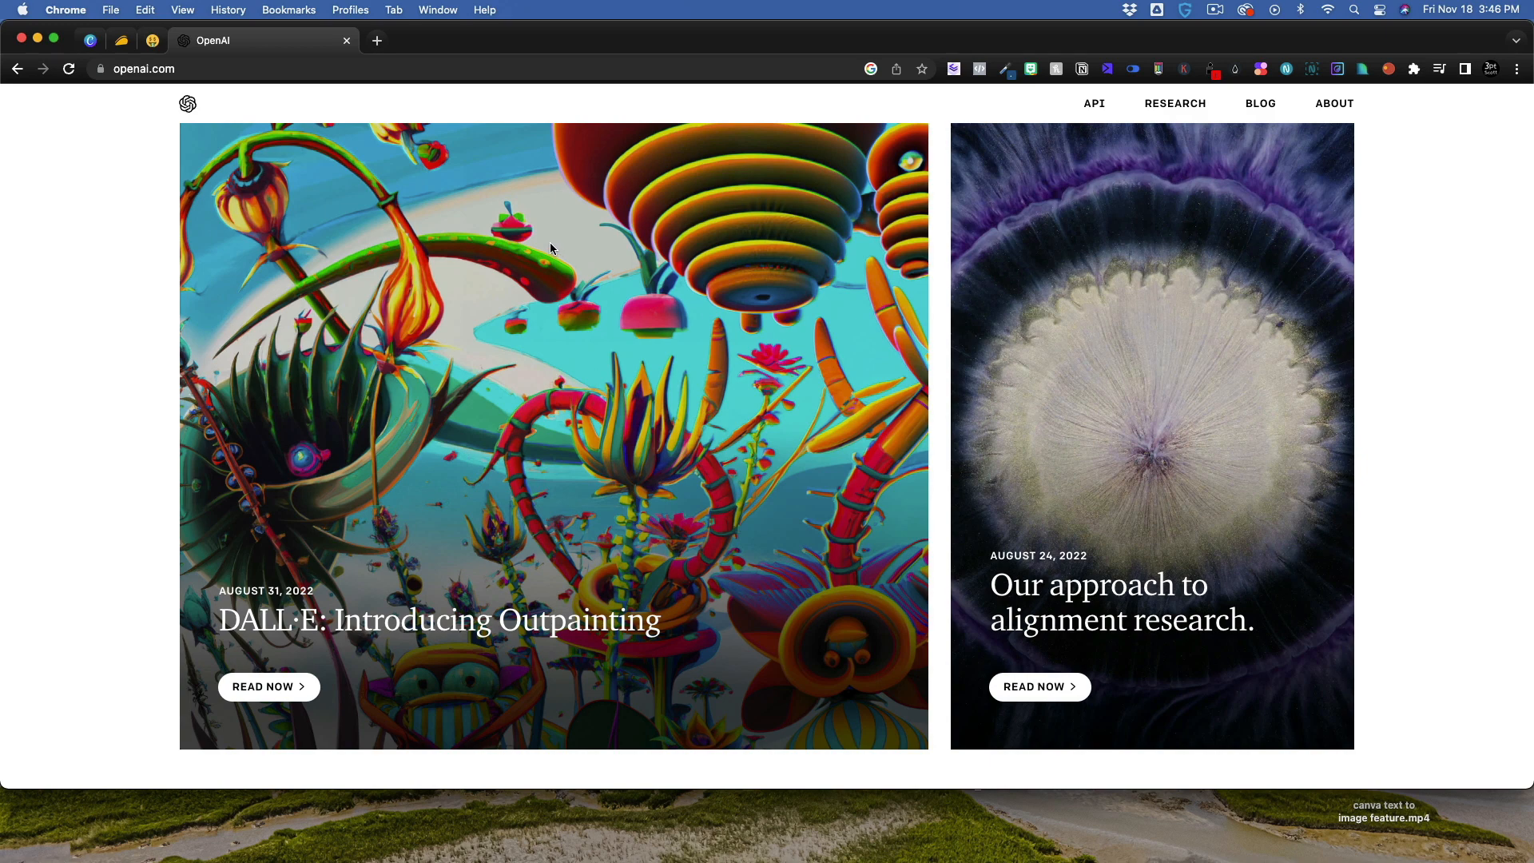
mouse_move(389, 37)
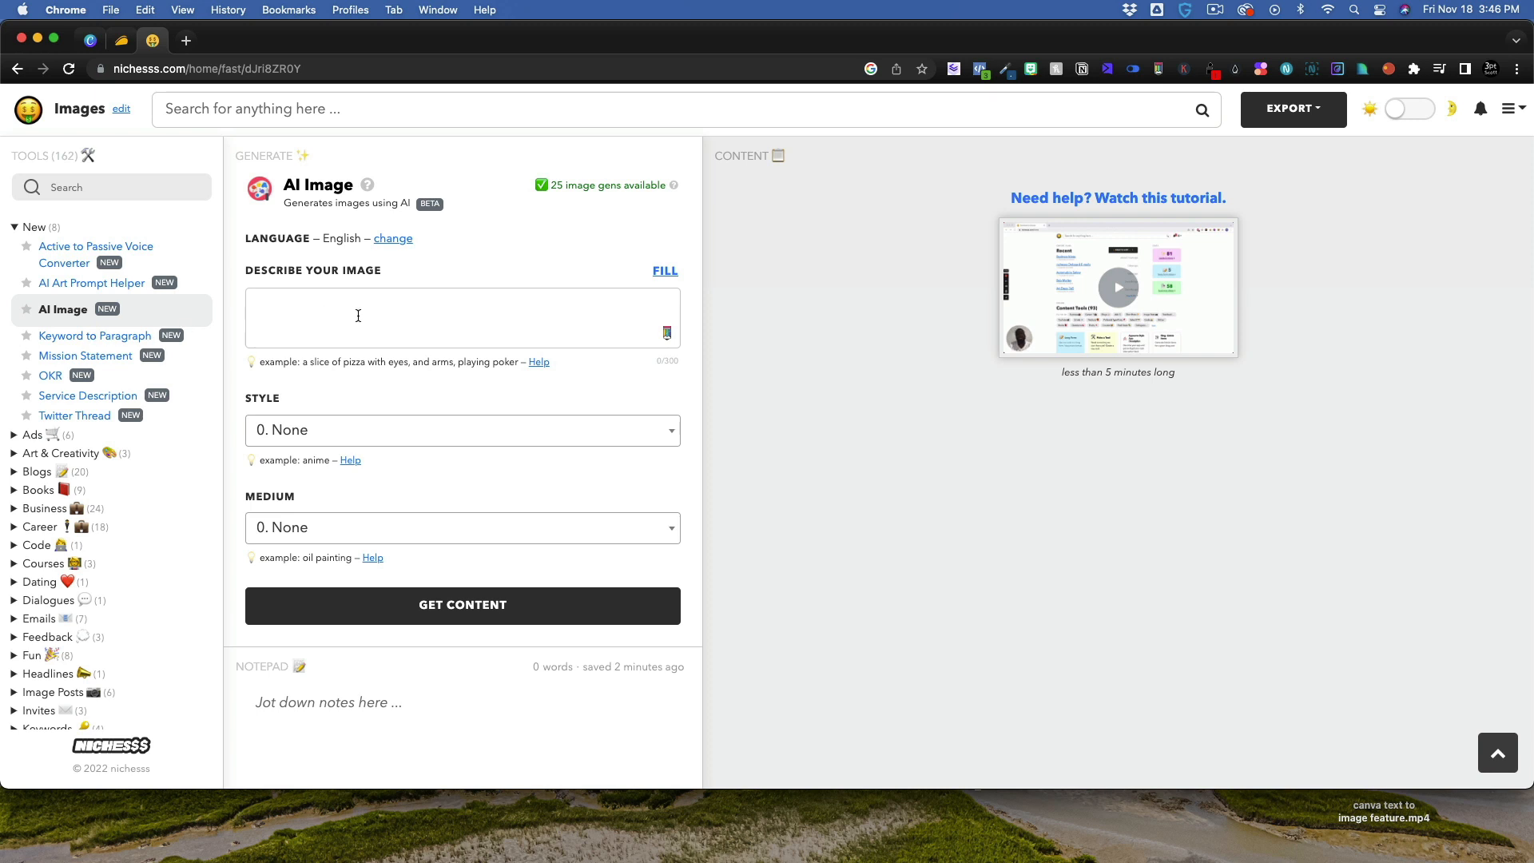
- Enter the realistic Bugs Bunny portrait prompt (4k, award-winning, Sigma 85mm F/1.4), leaving Style and Medium at None
type("A portrait of Bugs Bunny, high quality, 4k, detailed, award-winning, Sigma 85mm F/1.4")
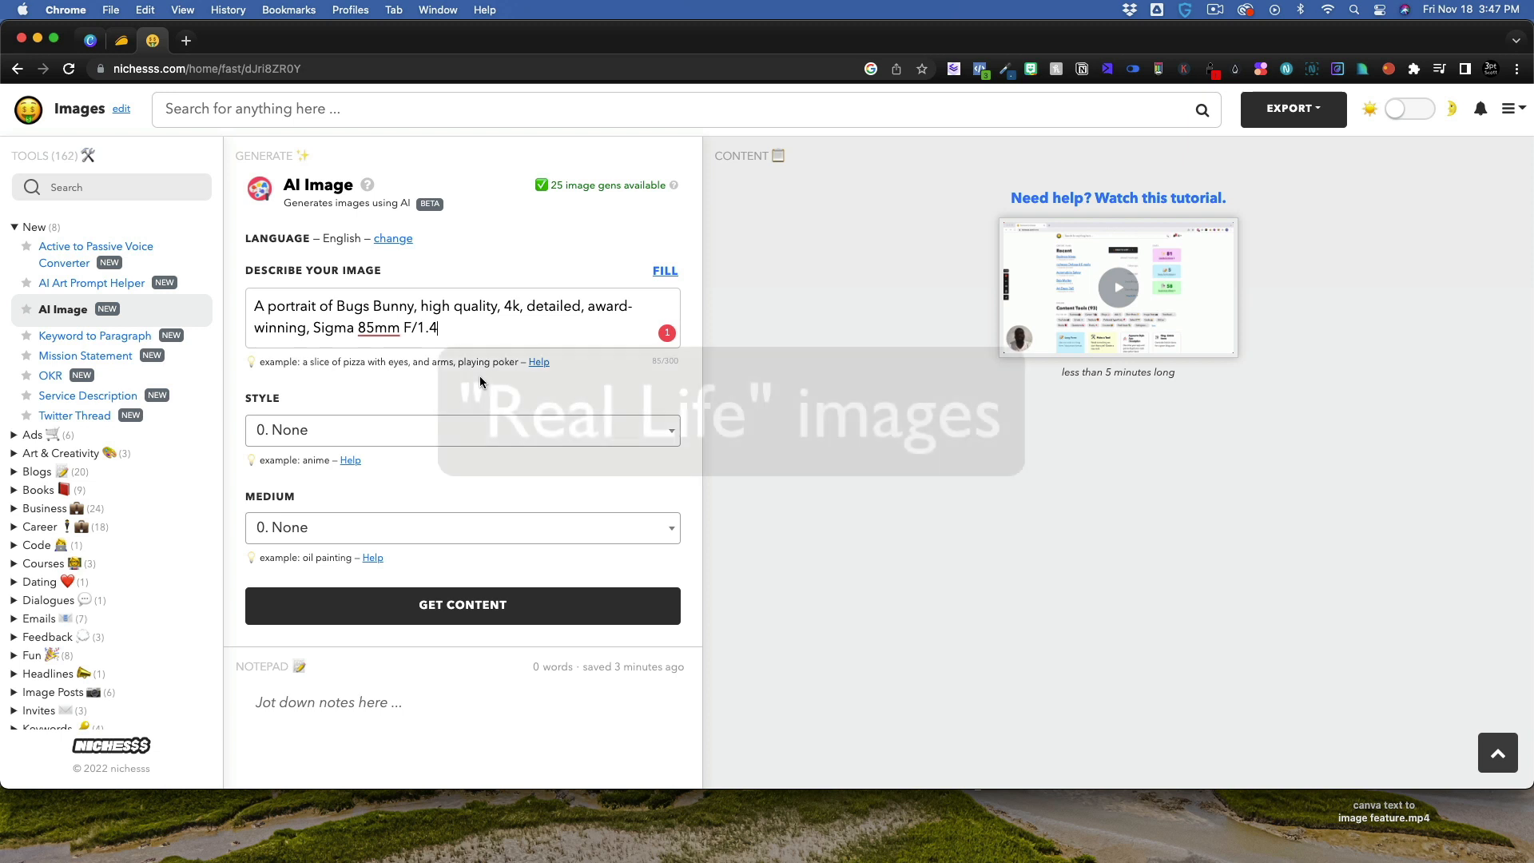
left_click(463, 430)
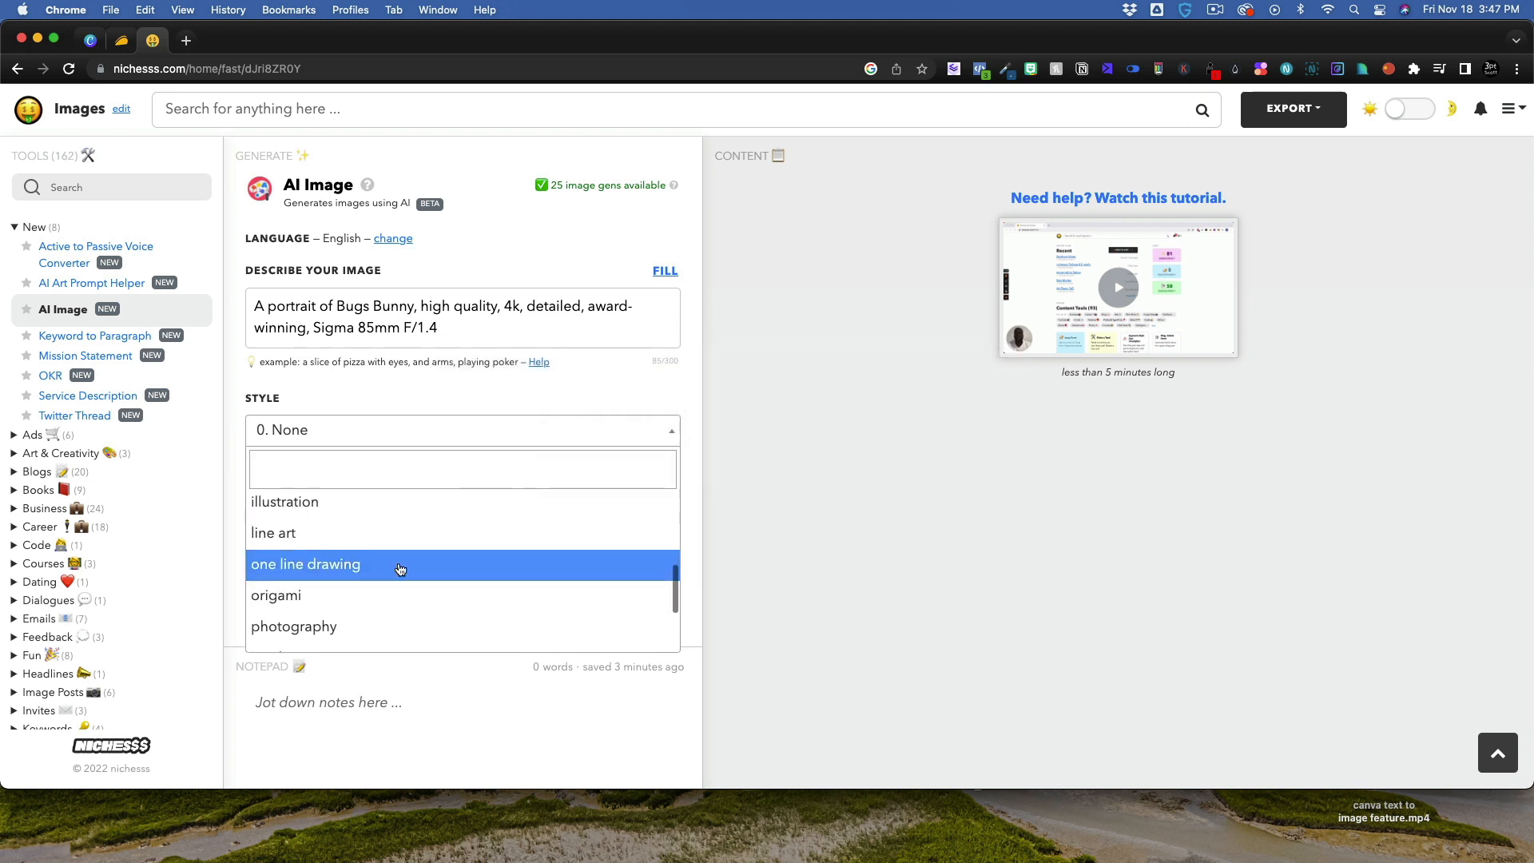
scroll("down", 3)
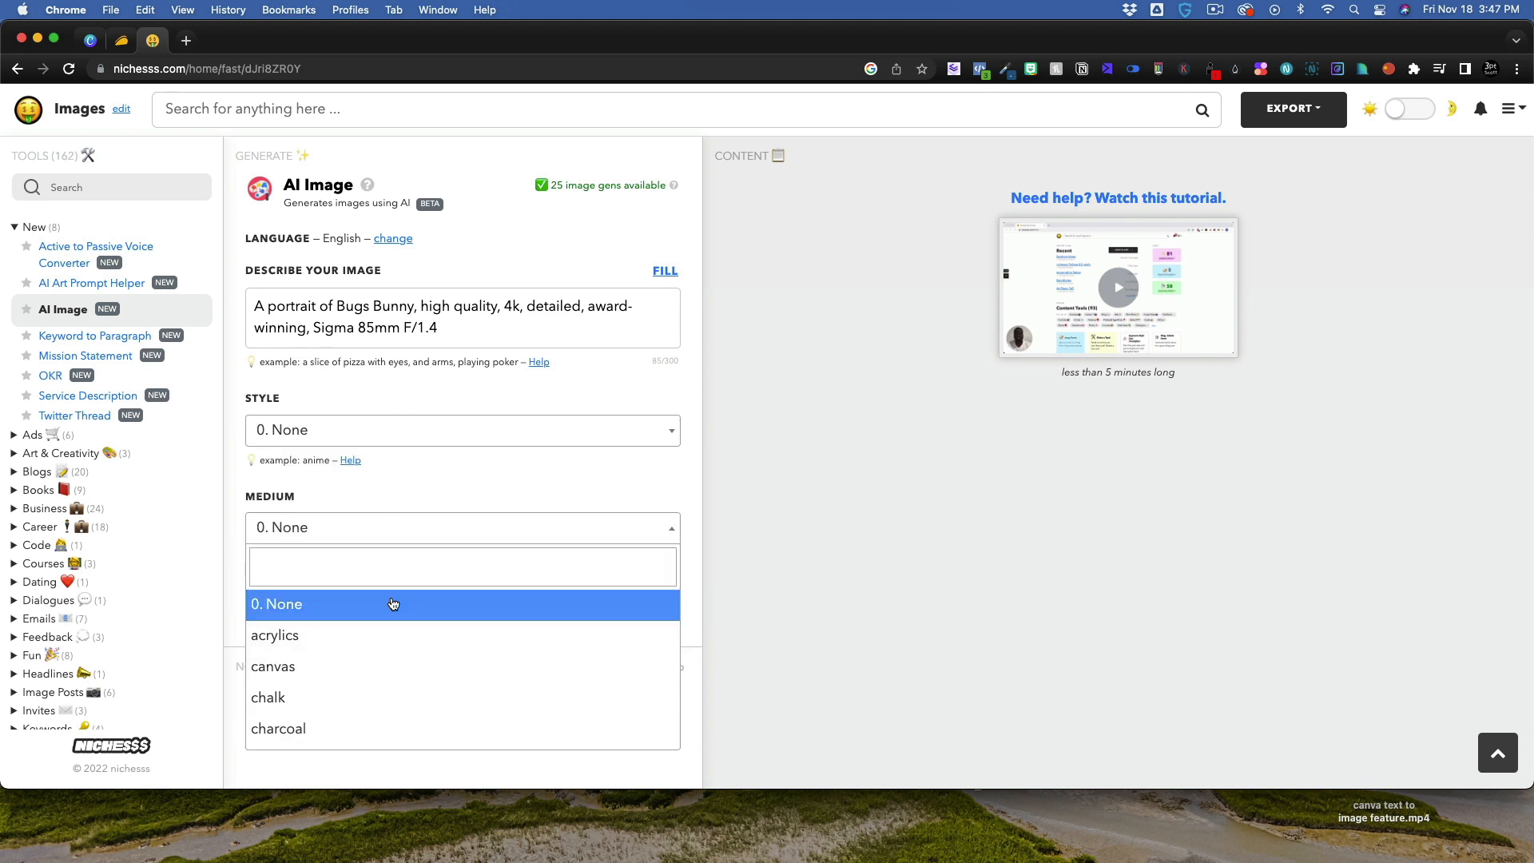
scroll("down", 3)
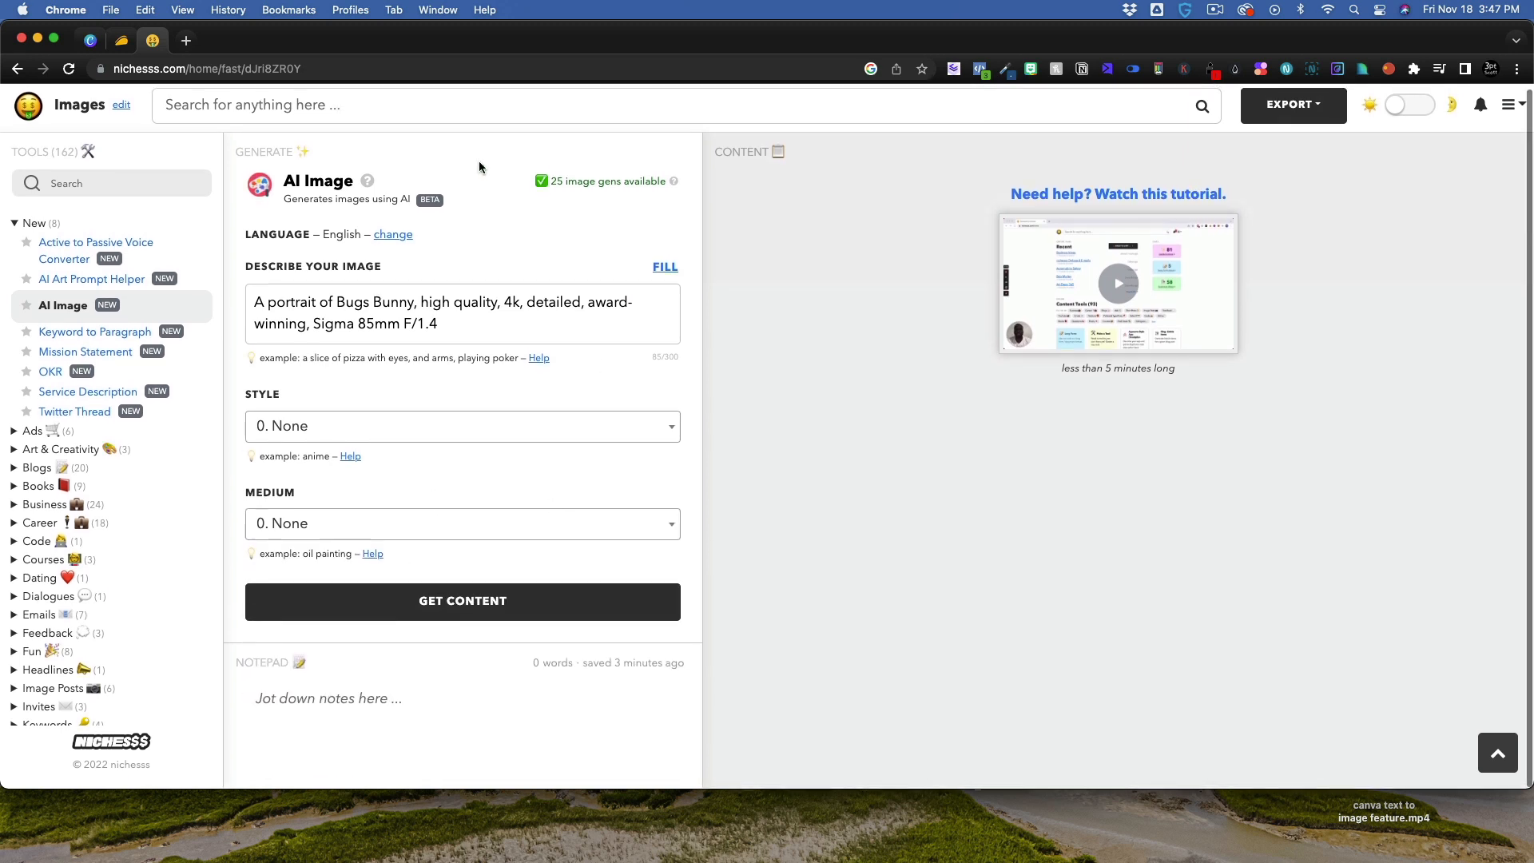
left_click(463, 602)
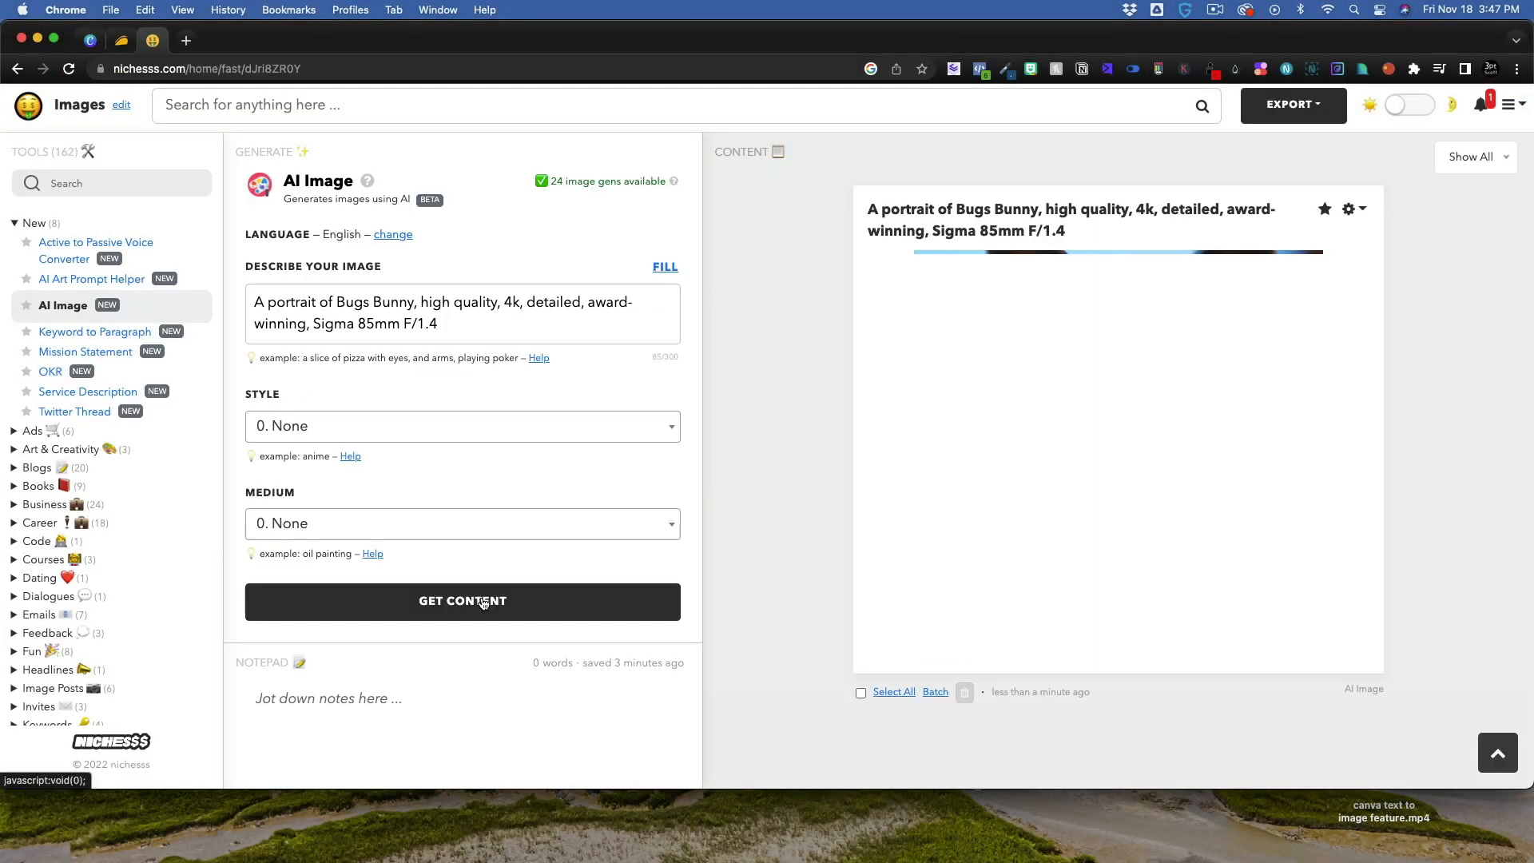
- Generate two realistic rabbit portraits, then submit 'Bugs Bunny, cartoon, high quality, 4k, detailed'
left_click(463, 600)
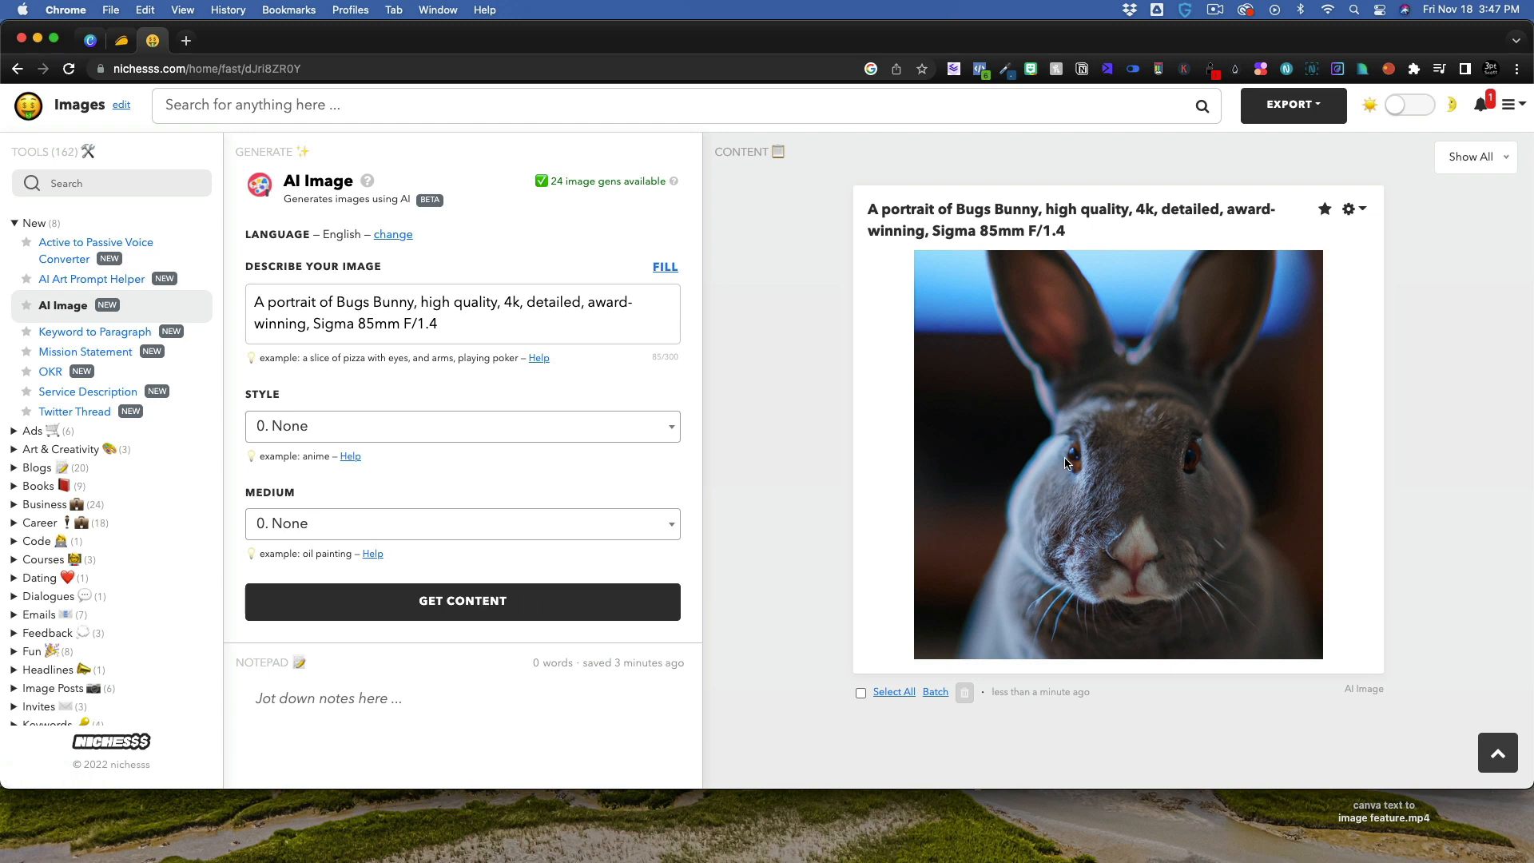
mouse_move(1170, 547)
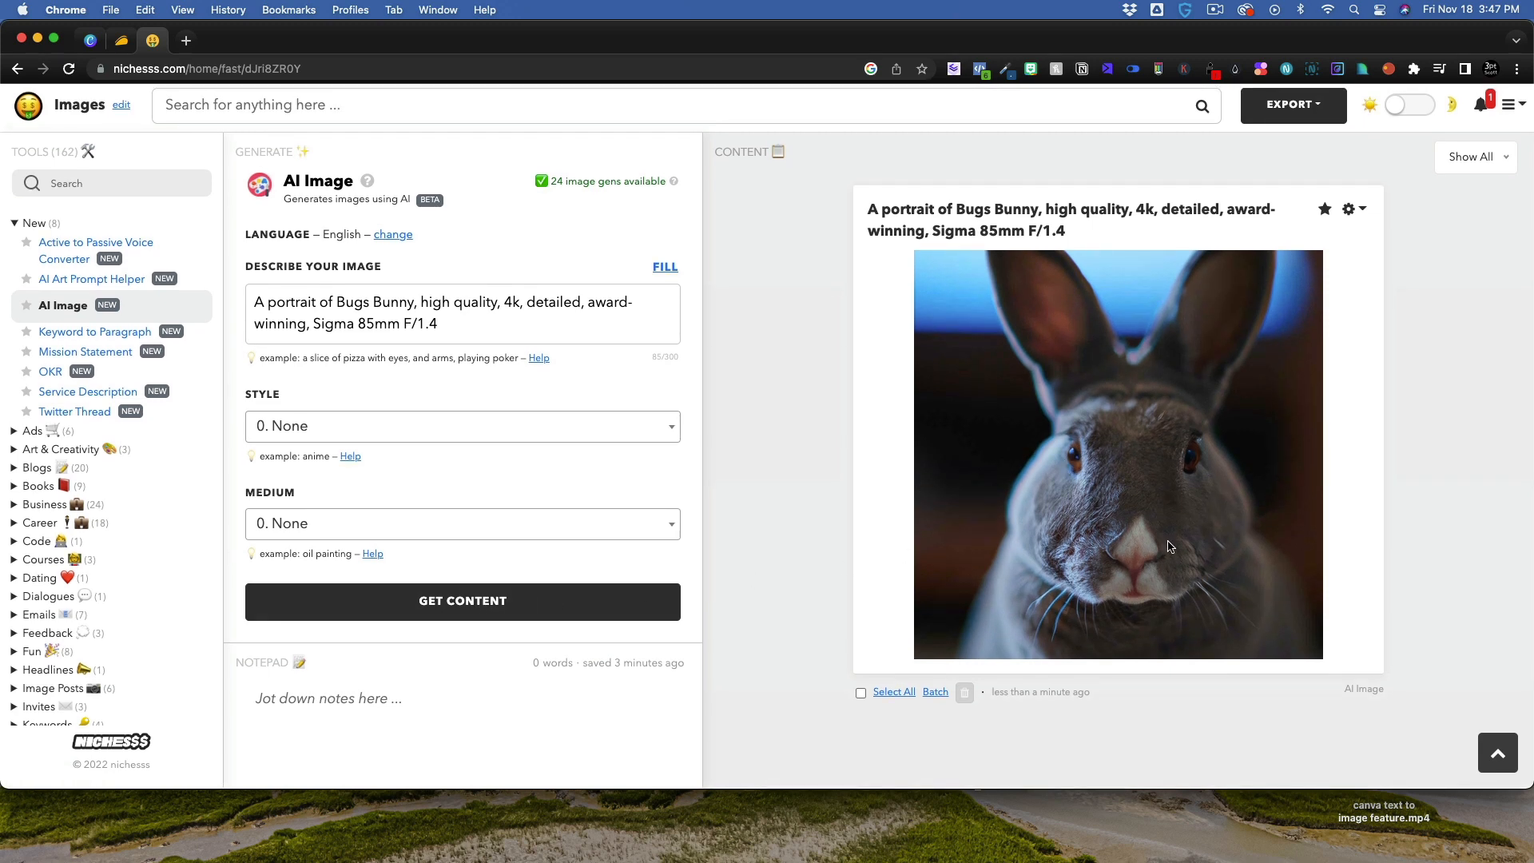
mouse_move(1089, 543)
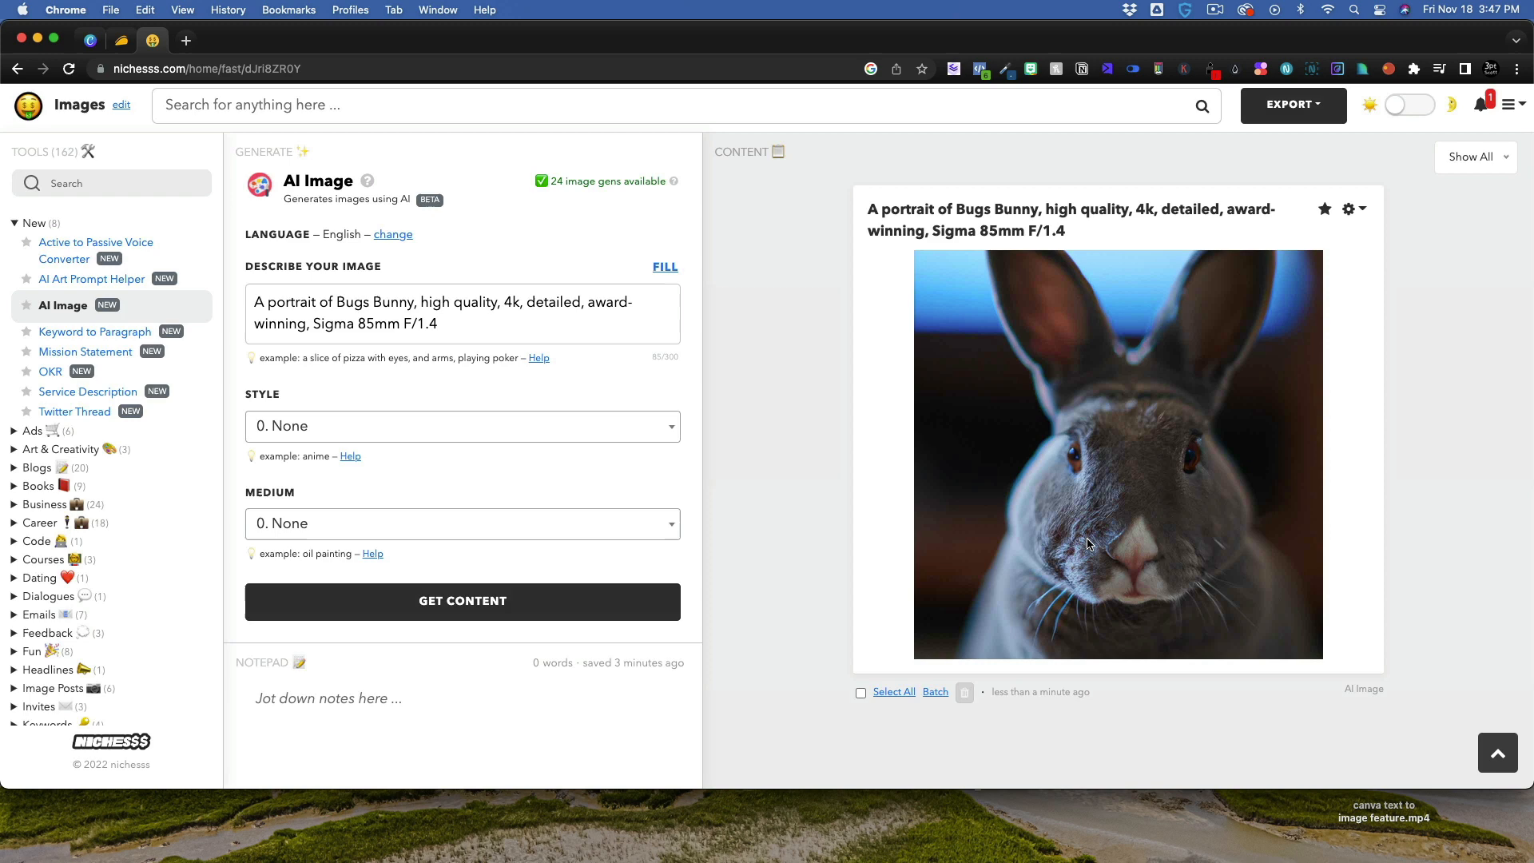
left_click(463, 602)
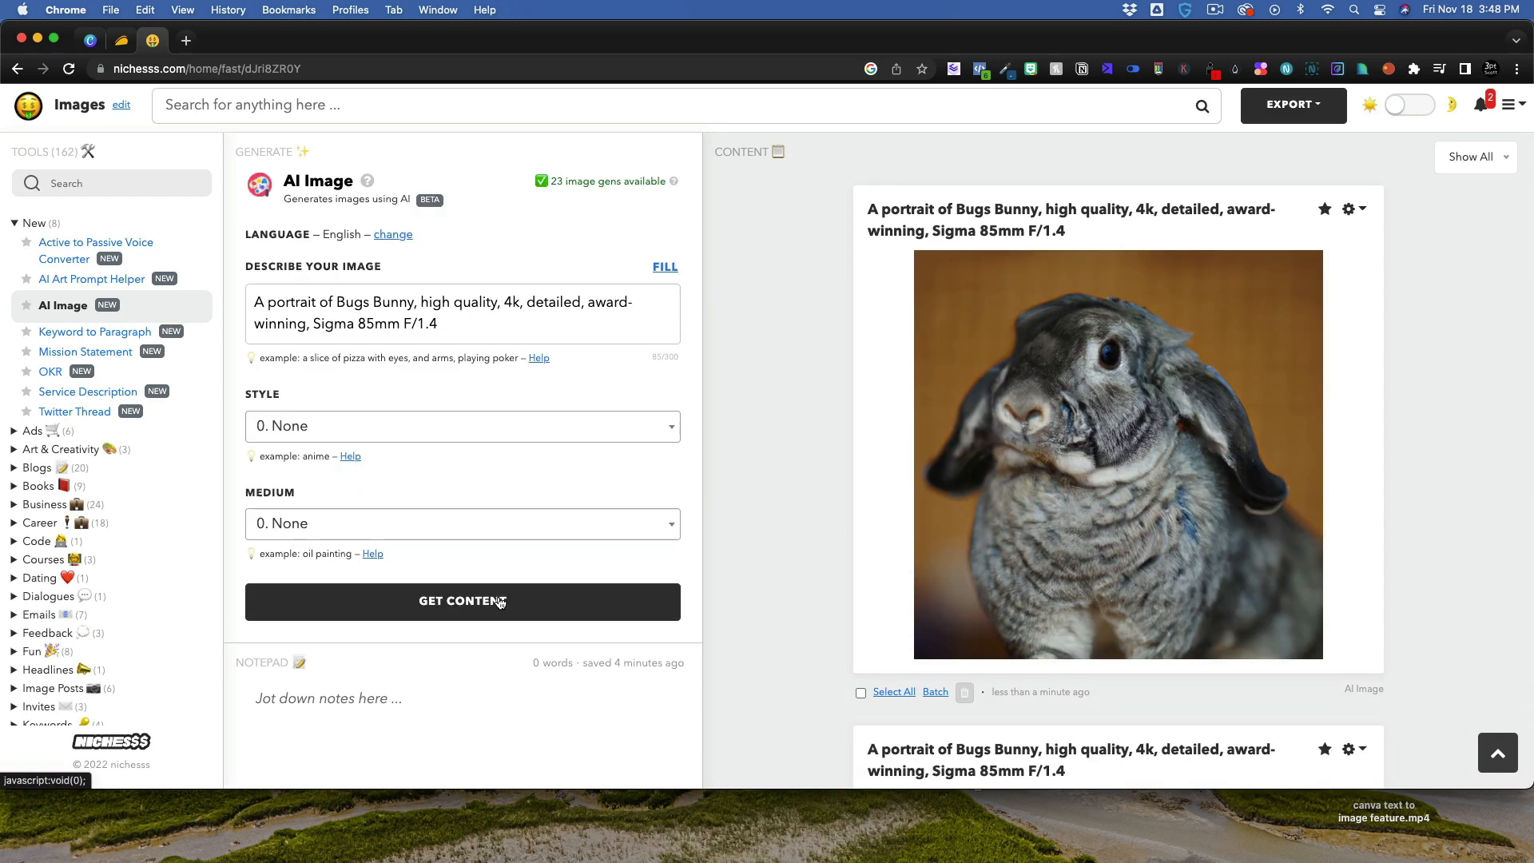
type("Bugs Bunny, cartoon, high quality, 4k, detailed")
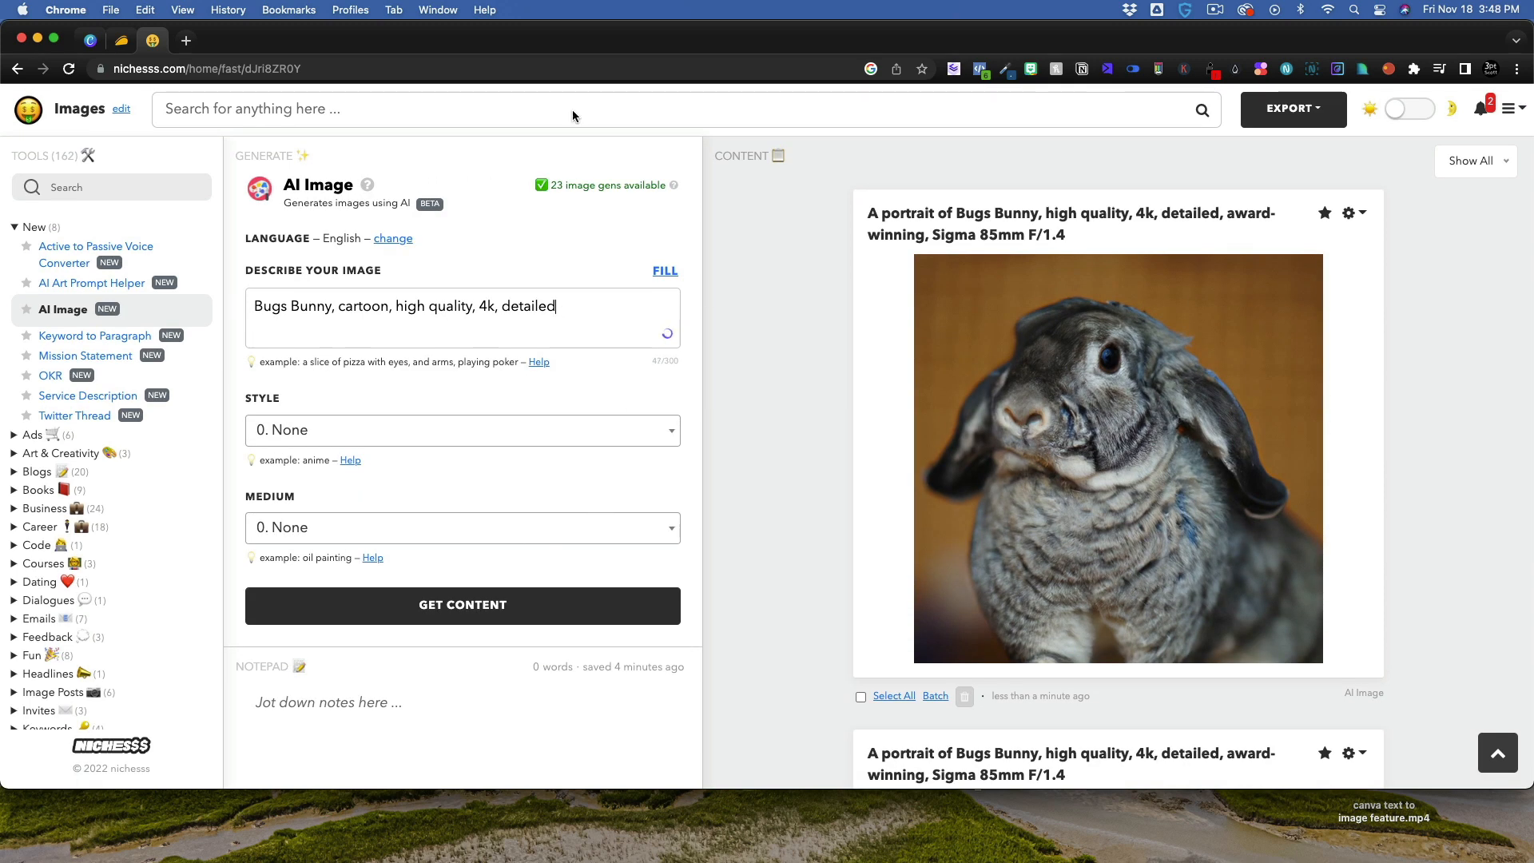
left_click(462, 606)
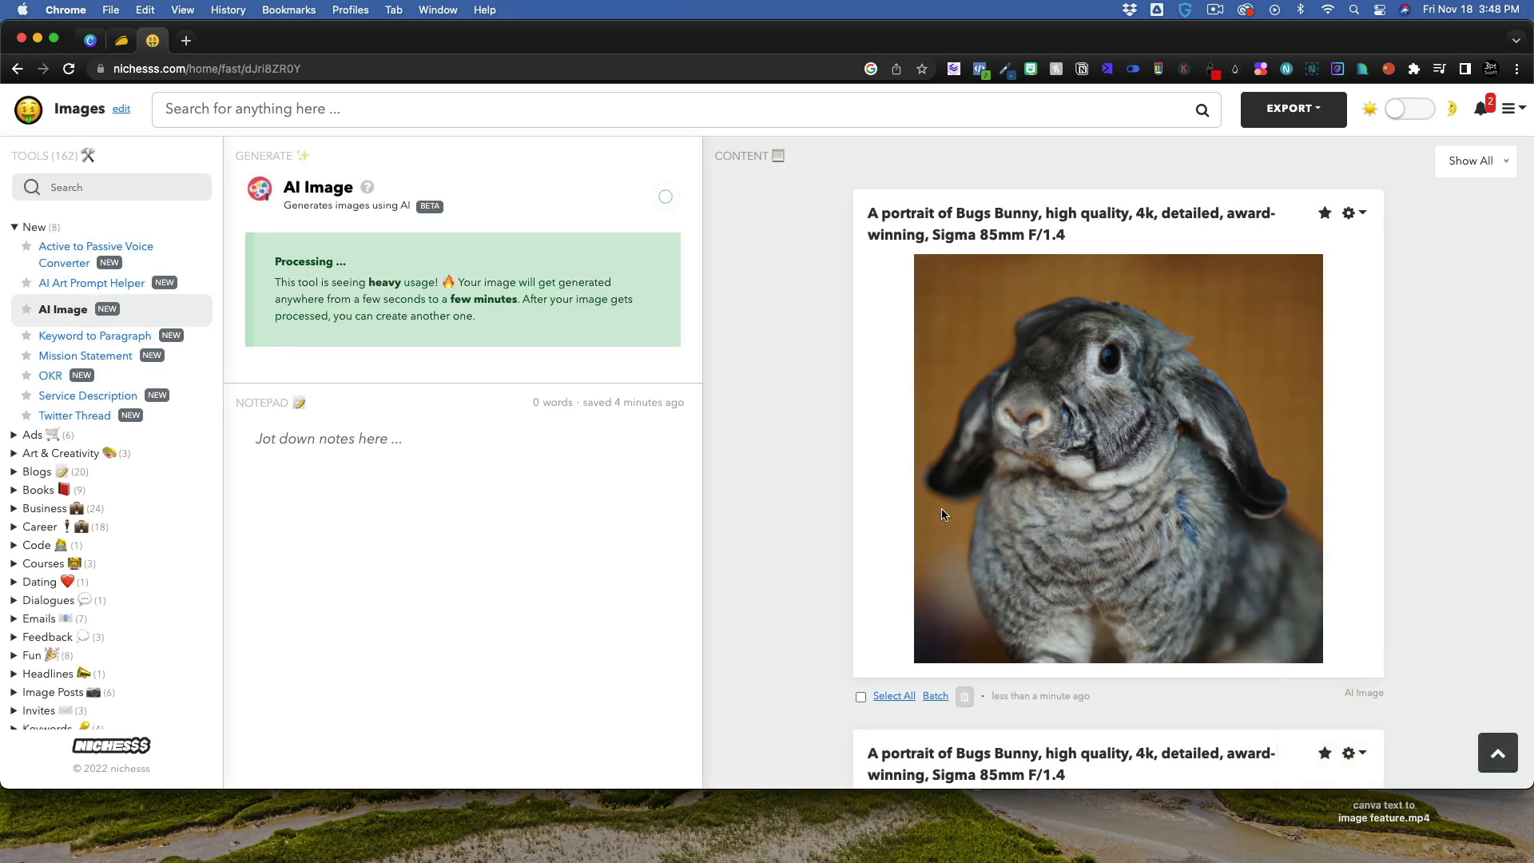
mouse_move(939, 520)
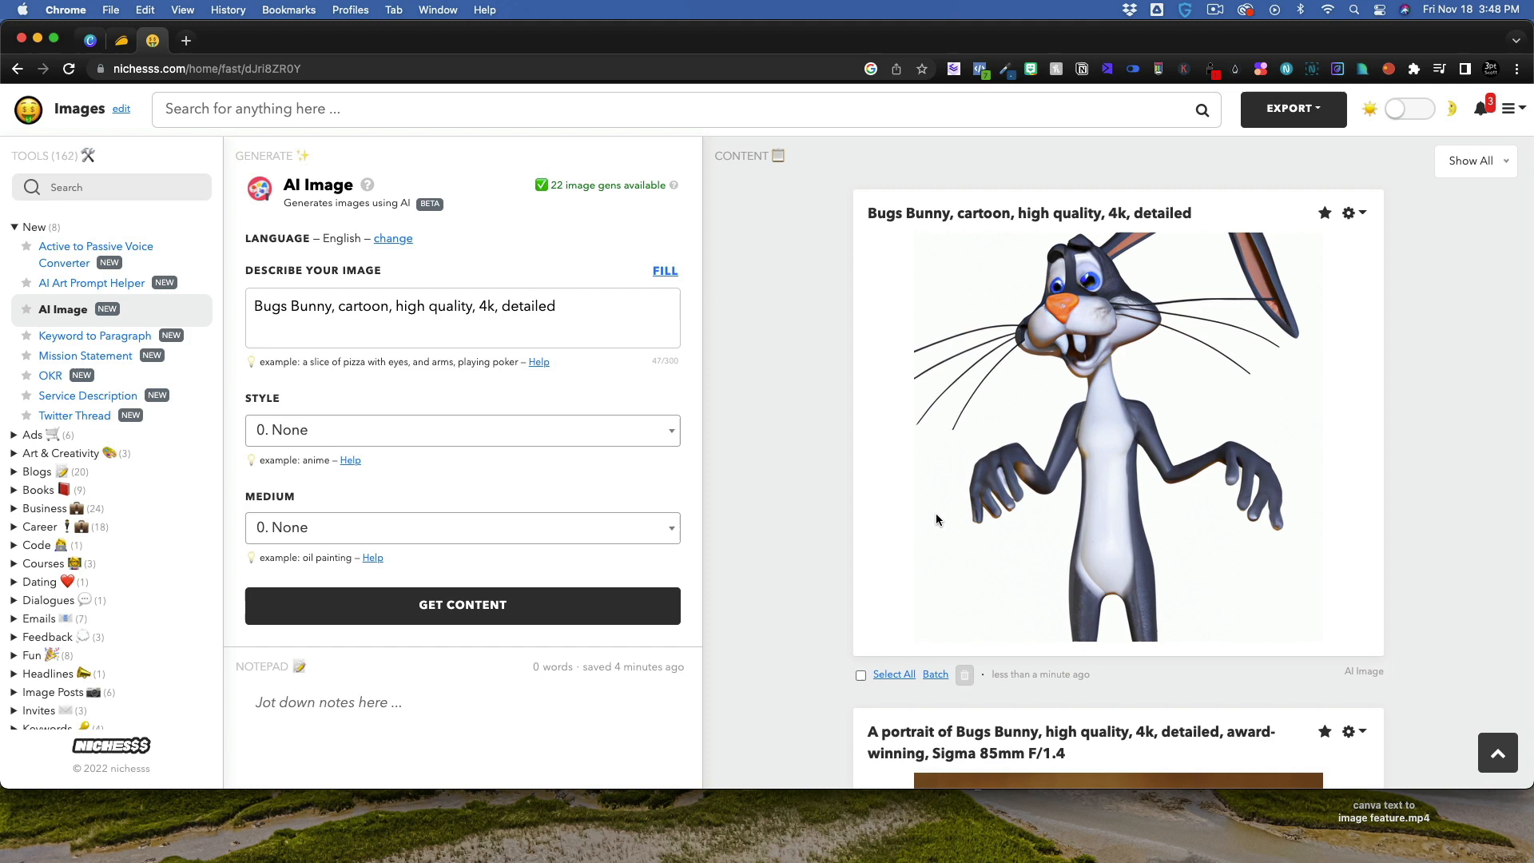
mouse_move(487, 585)
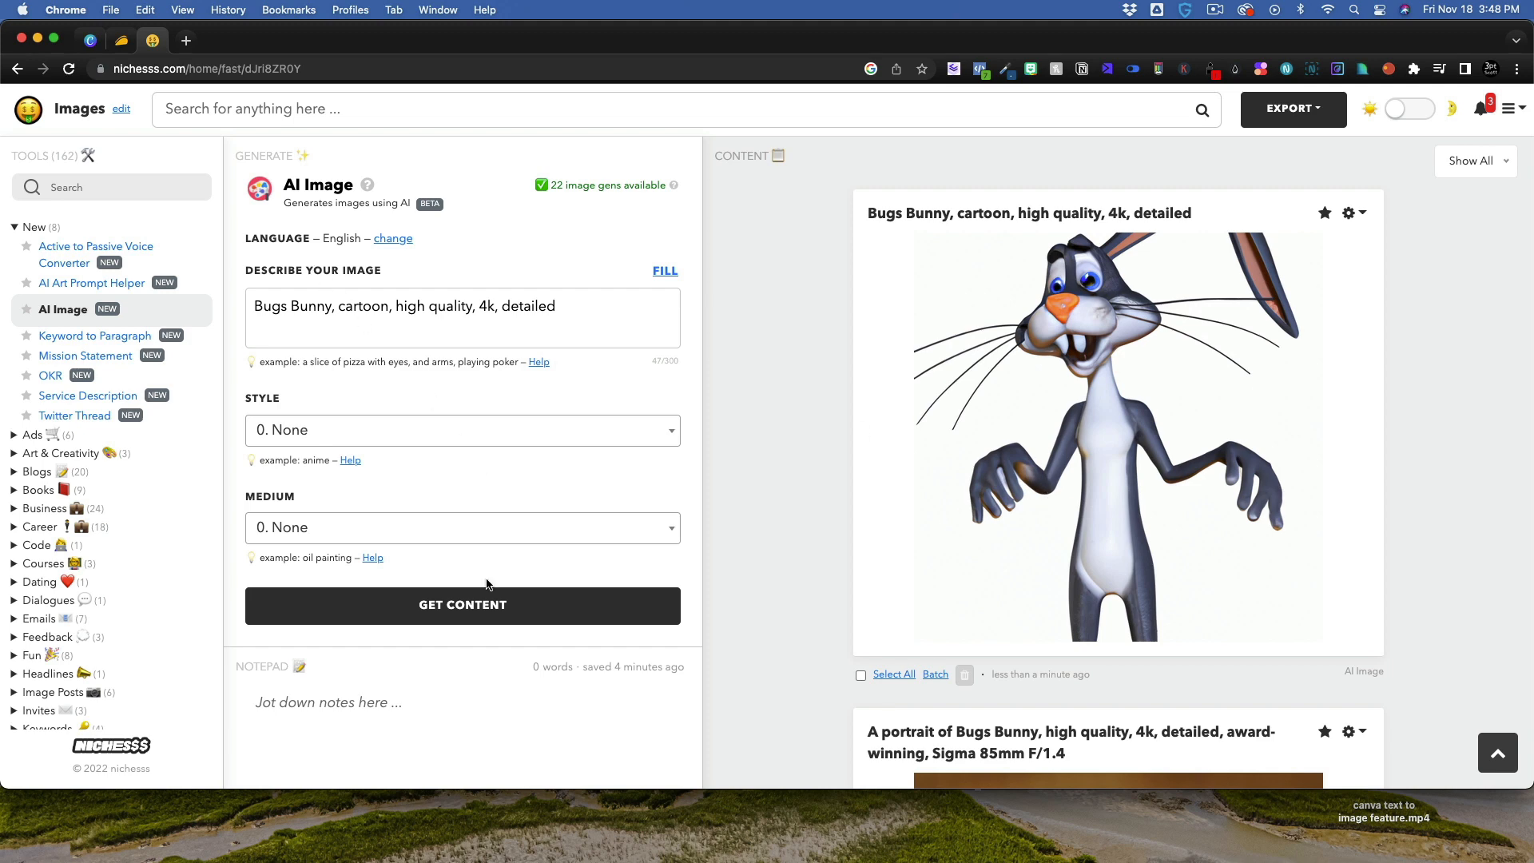
- Generate caricature and dinosaurs-in-the-city images, then return to enter the pug-in-a-suit portrait prompt
left_click(462, 606)
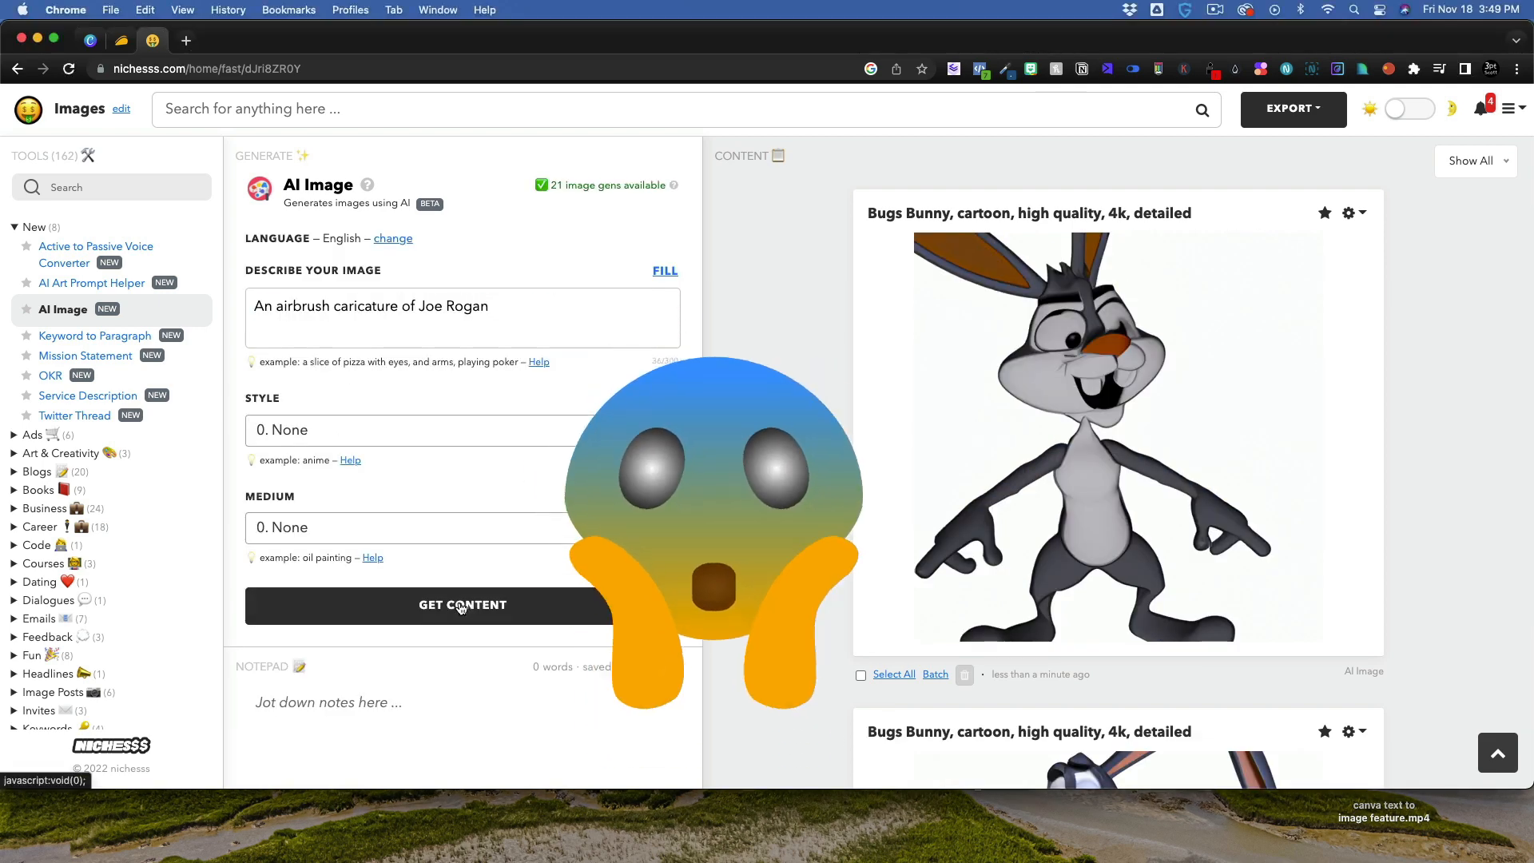
left_click(463, 605)
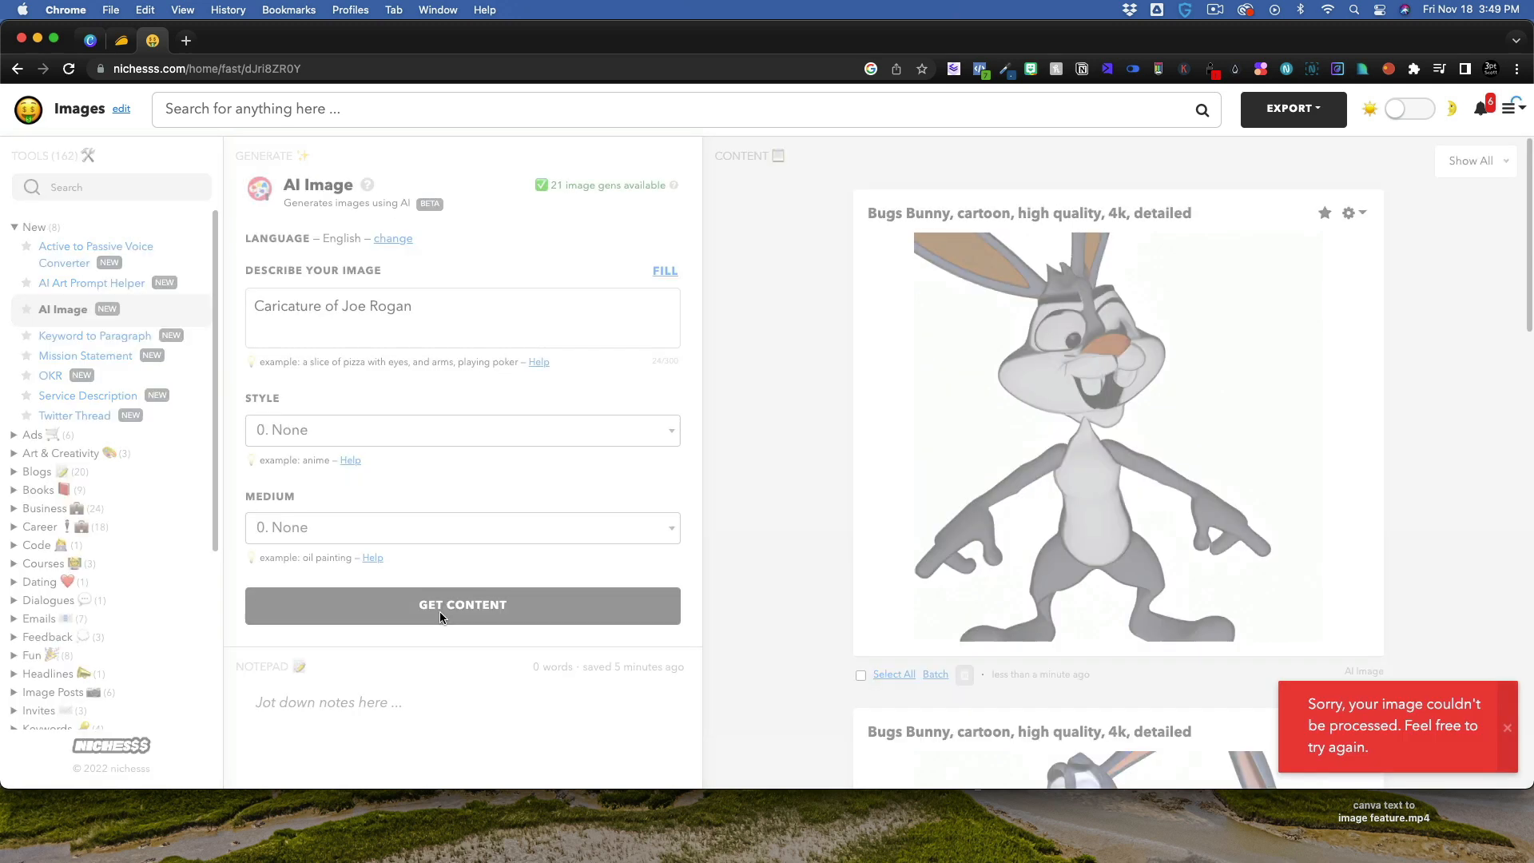
left_click(462, 606)
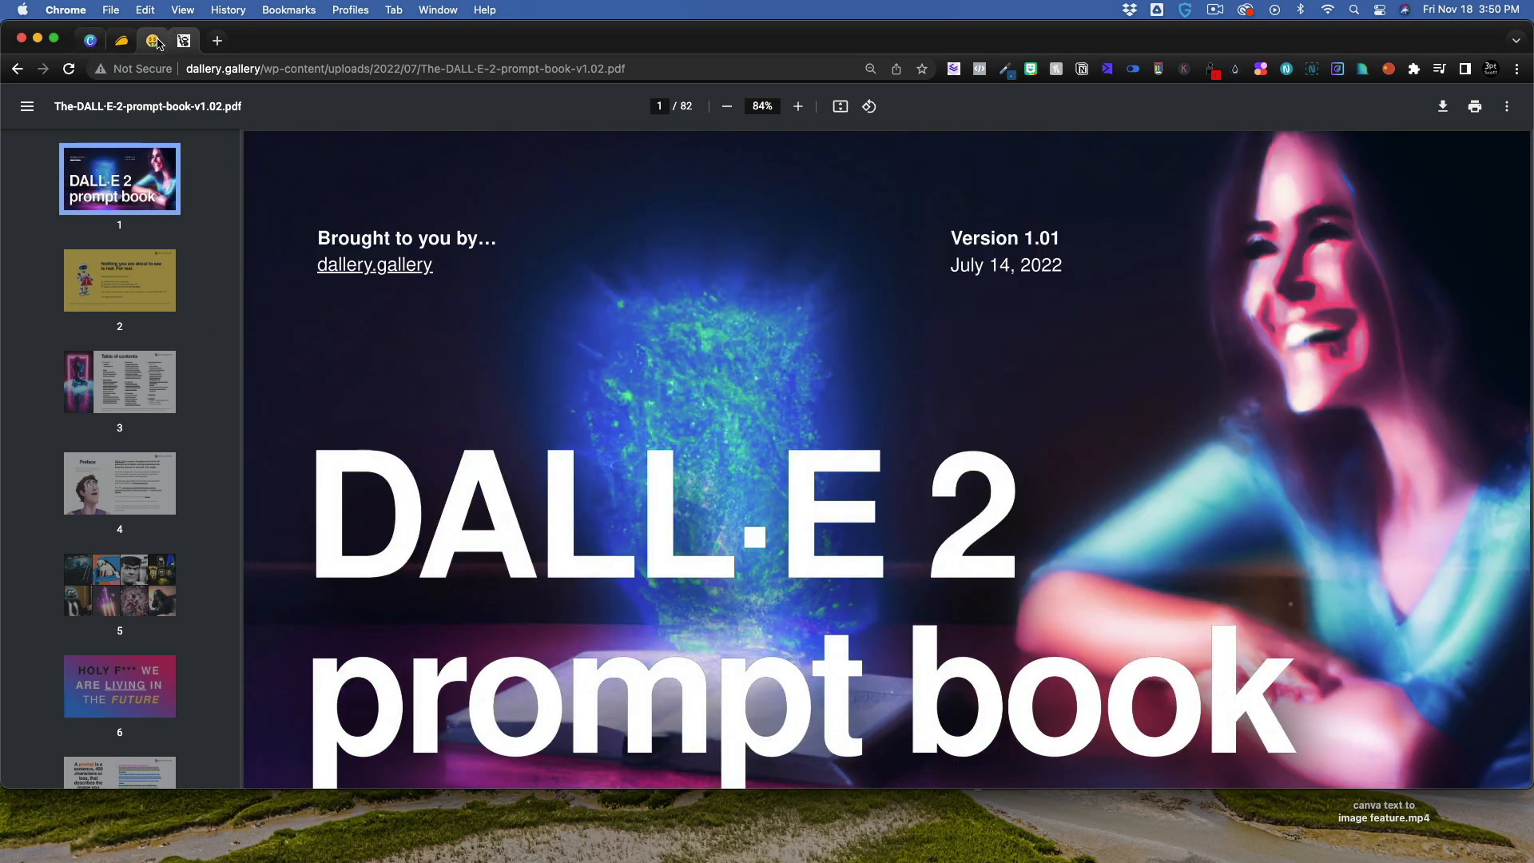
left_click(157, 40)
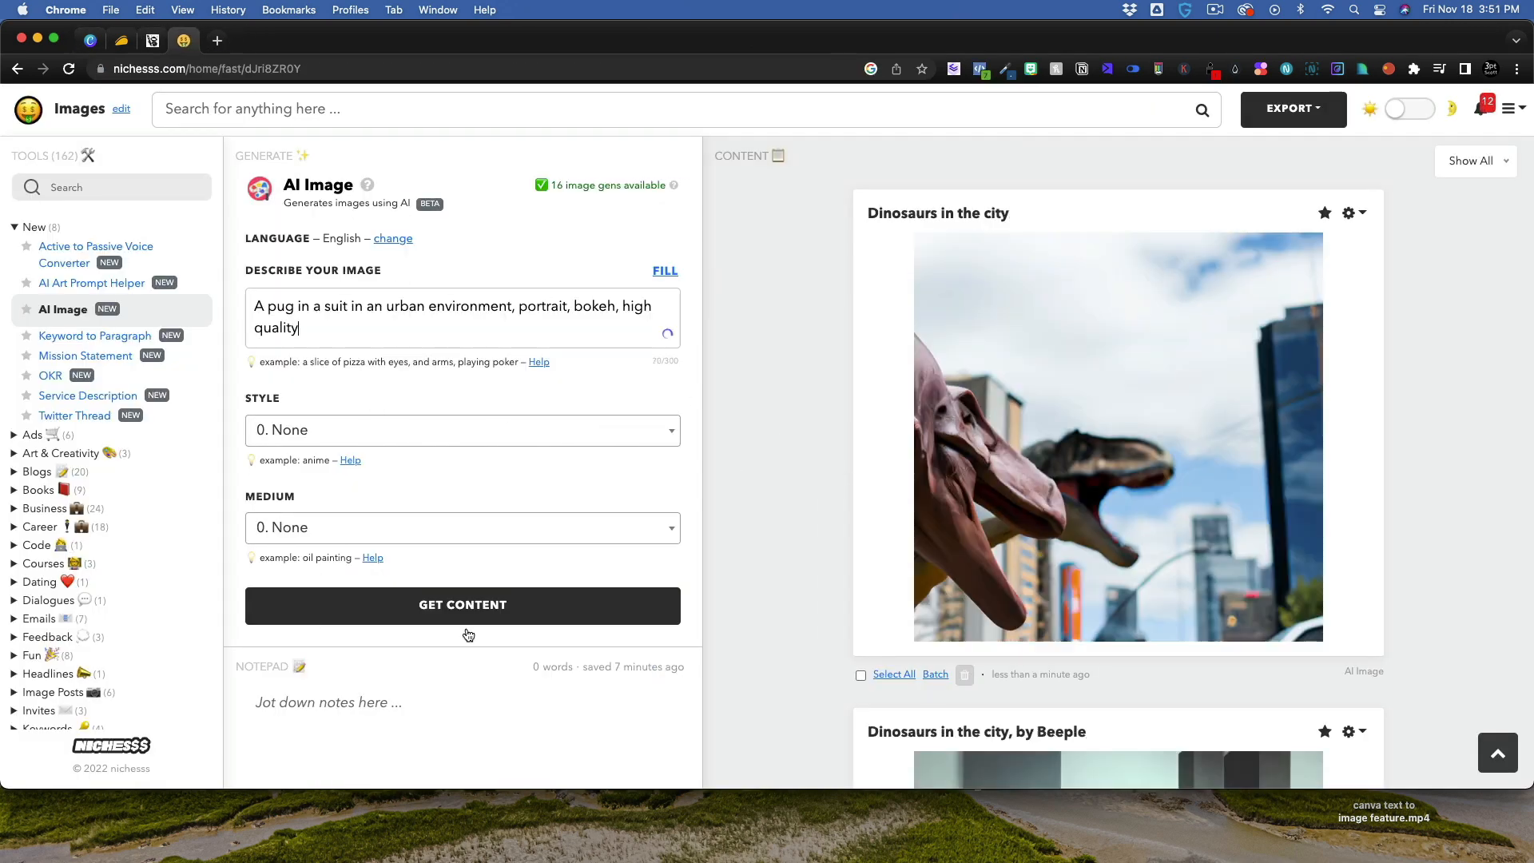
- Generate the pug-in-a-suit portrait twice from the same prompt
left_click(463, 605)
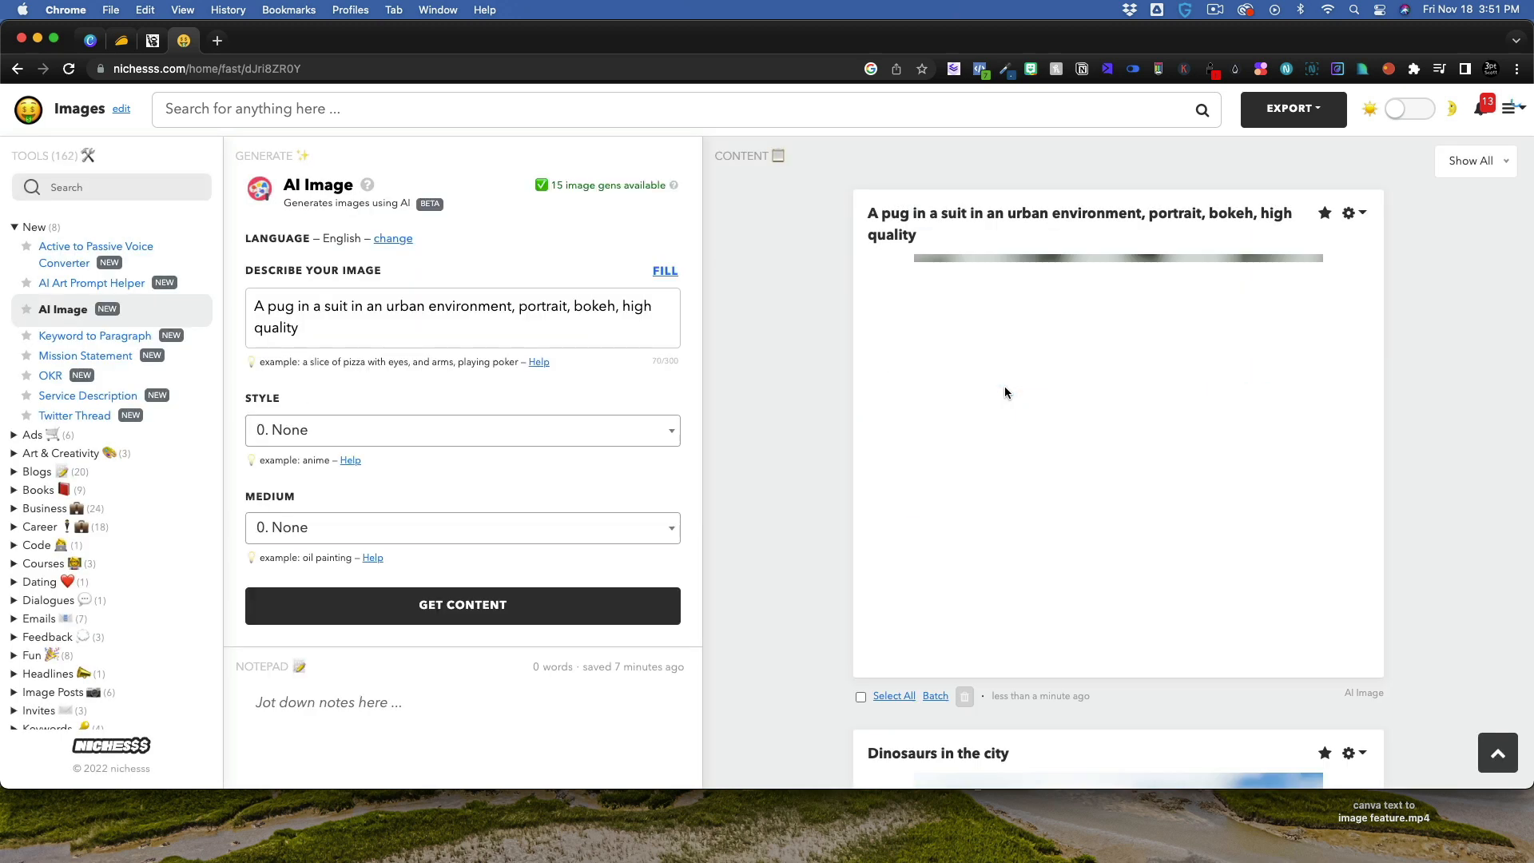
left_click(462, 605)
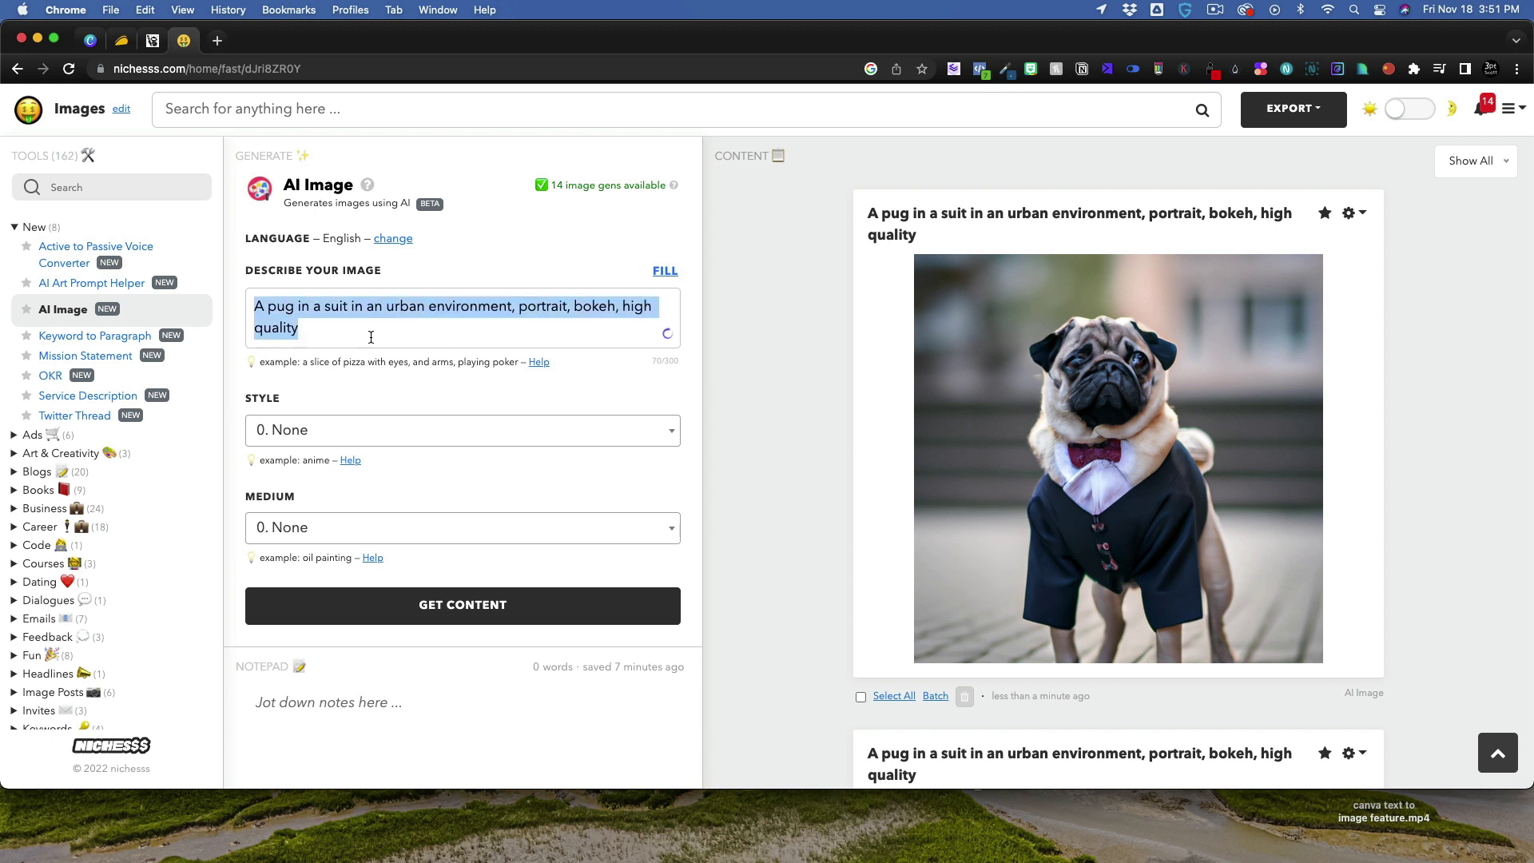
left_click(462, 605)
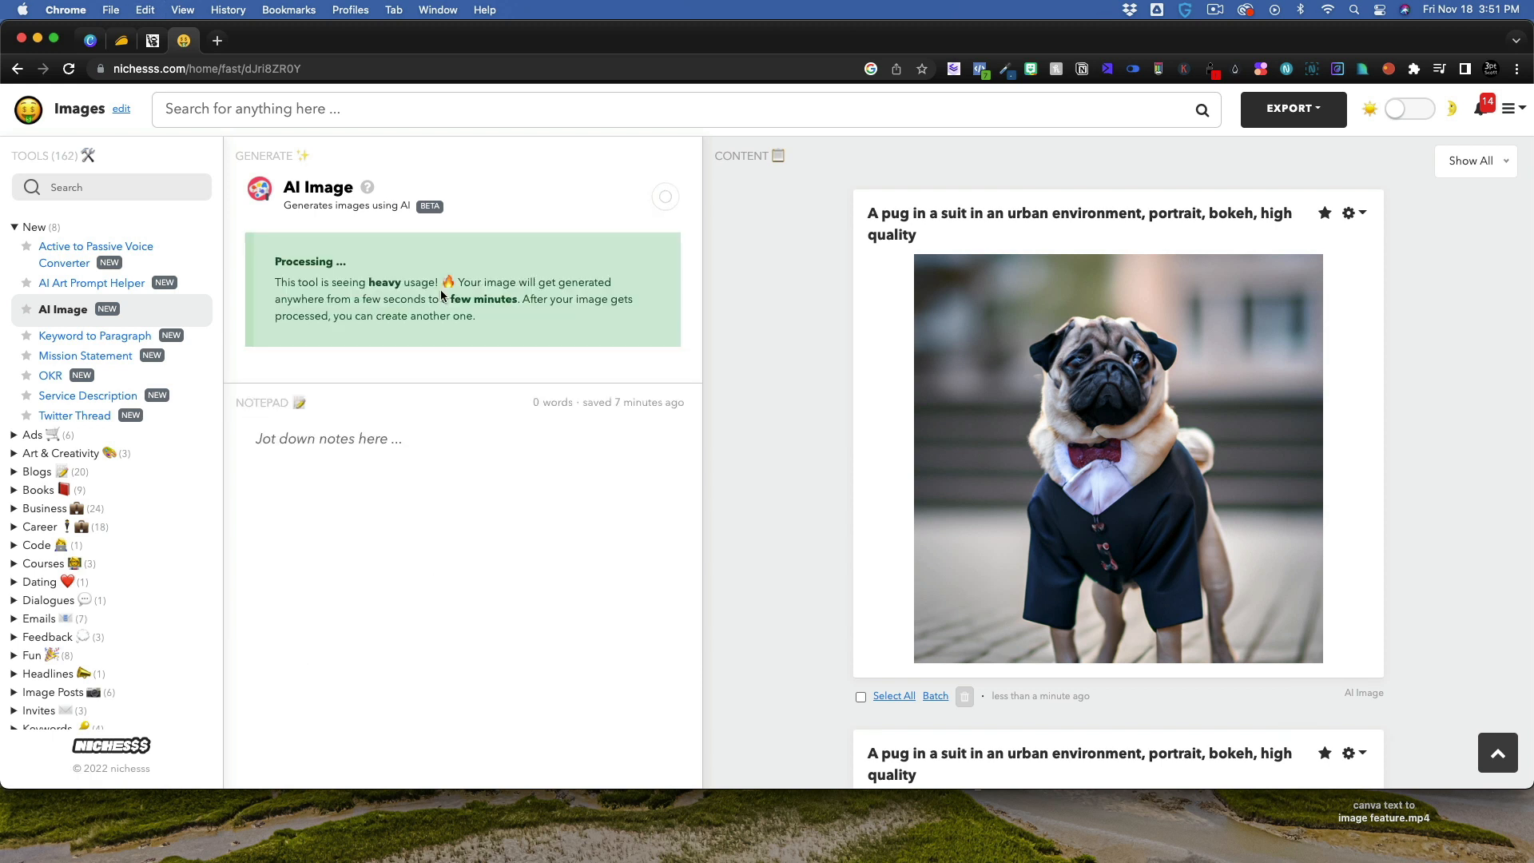
mouse_move(570, 360)
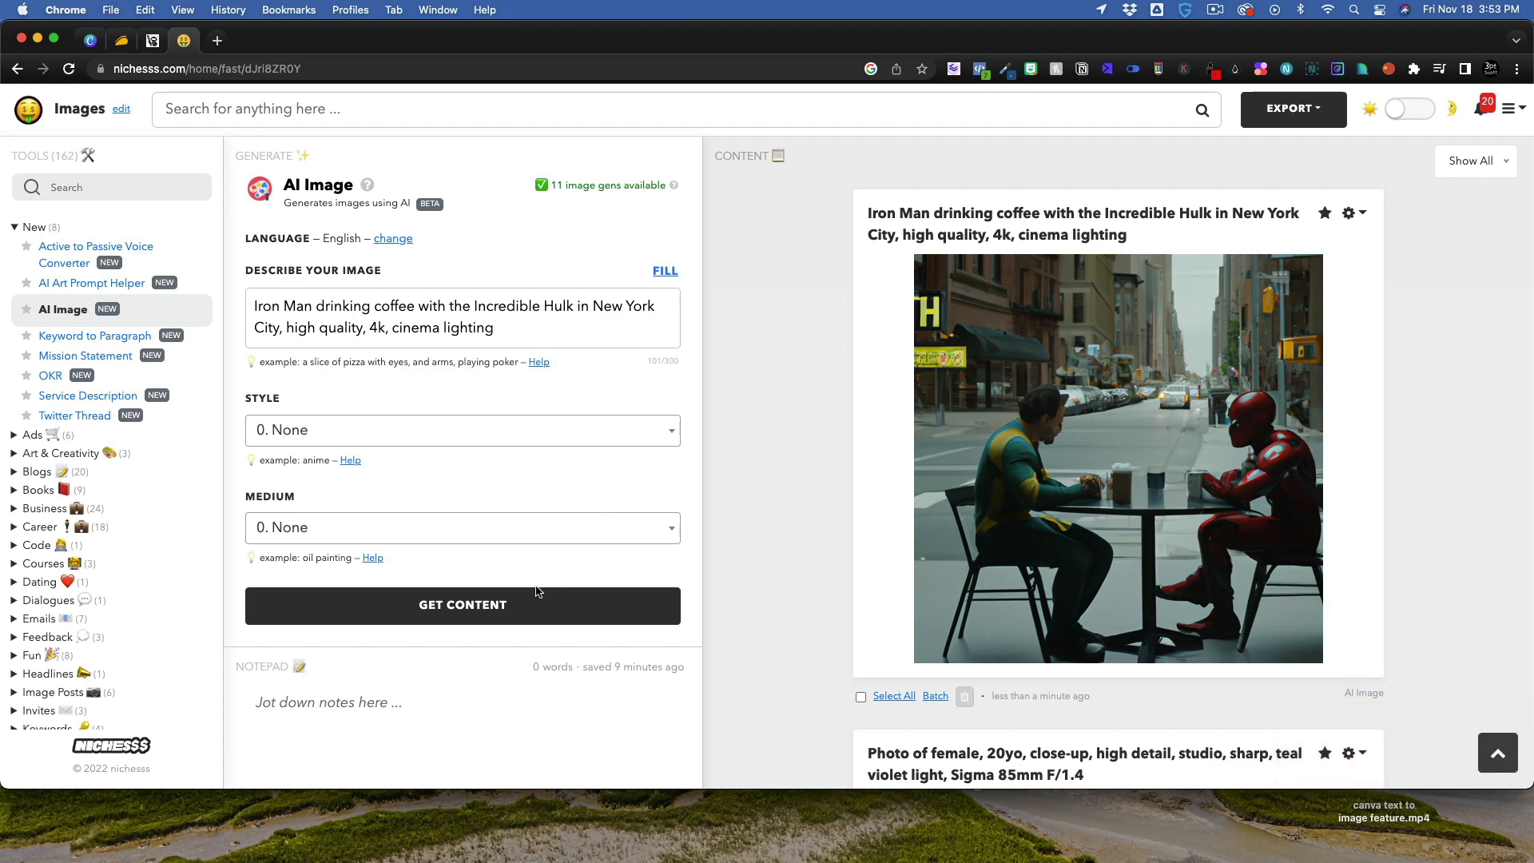
- Submit 'A Penguin on the beach' with Style set to digital art
type("A Penguin on the beach")
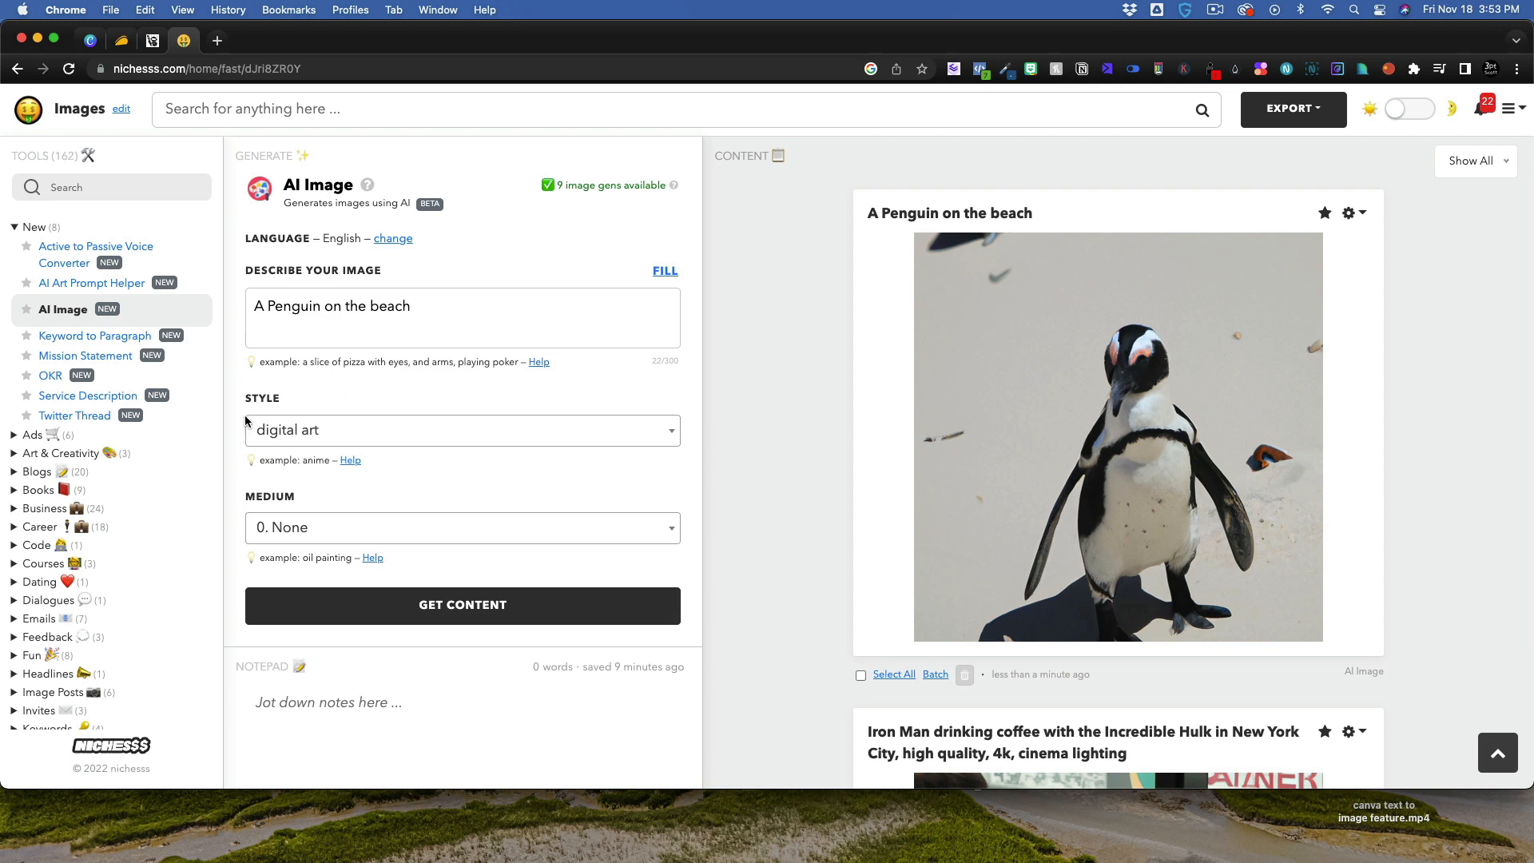
left_click(463, 605)
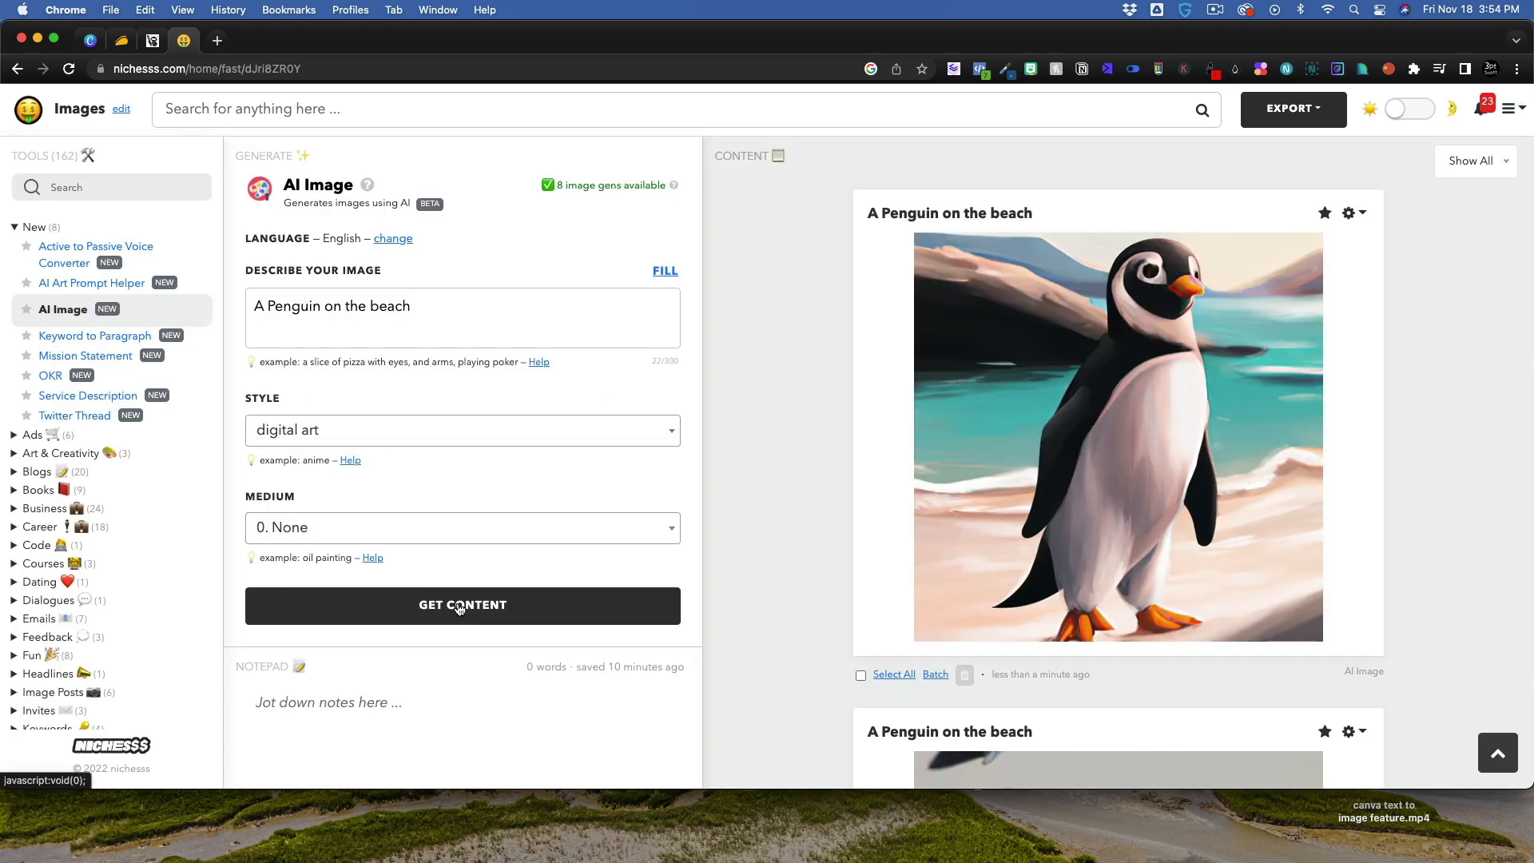
mouse_move(1006, 308)
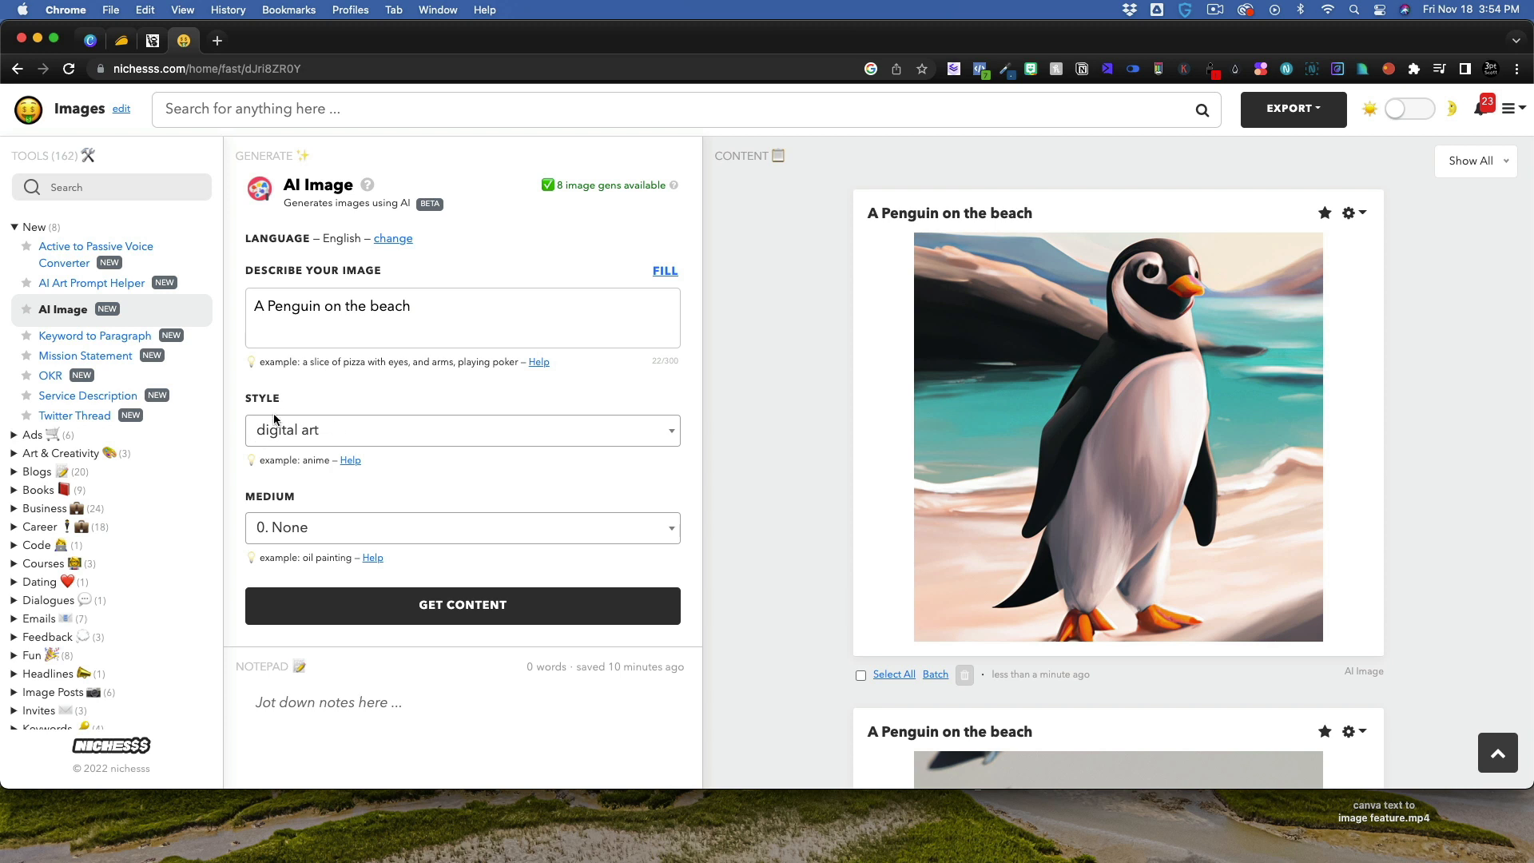
mouse_move(451, 497)
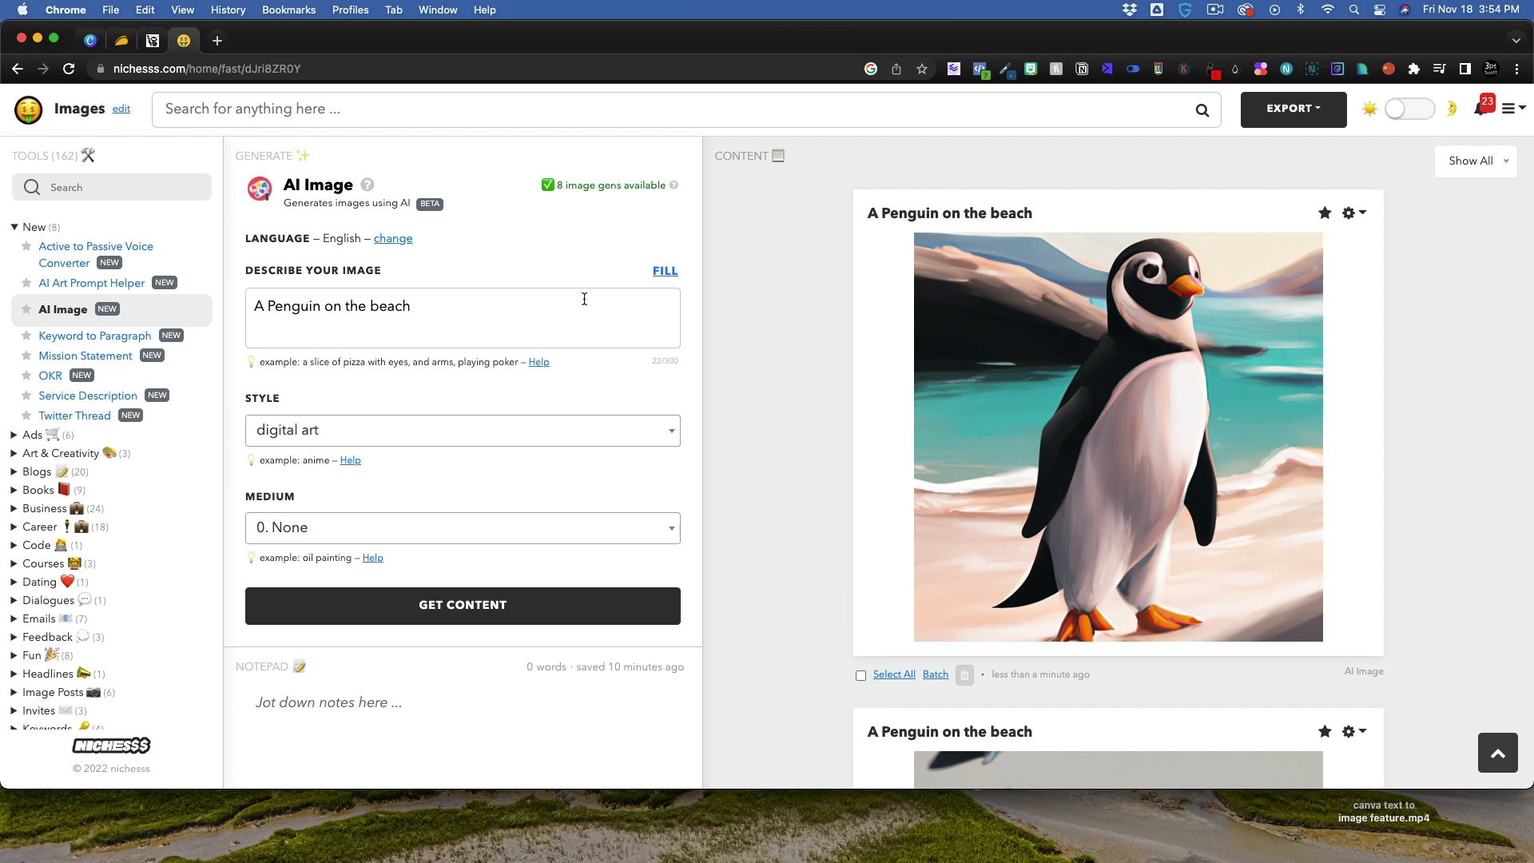
- Generate pug and monkey astronaut-in-space images, then a futuristic neon teal AI brain
type("pug Astronaut in space")
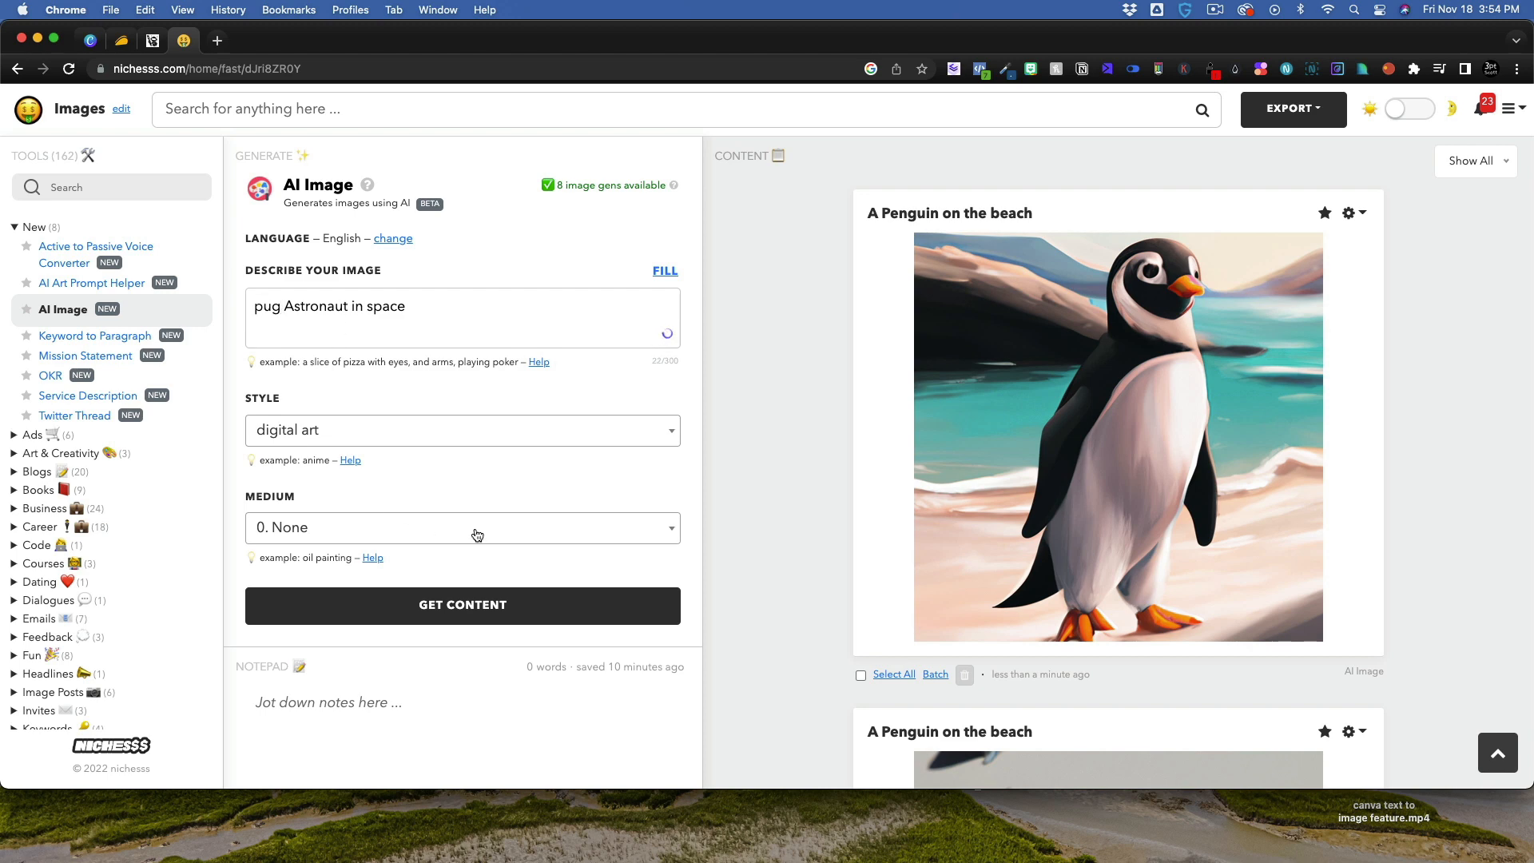
left_click(463, 606)
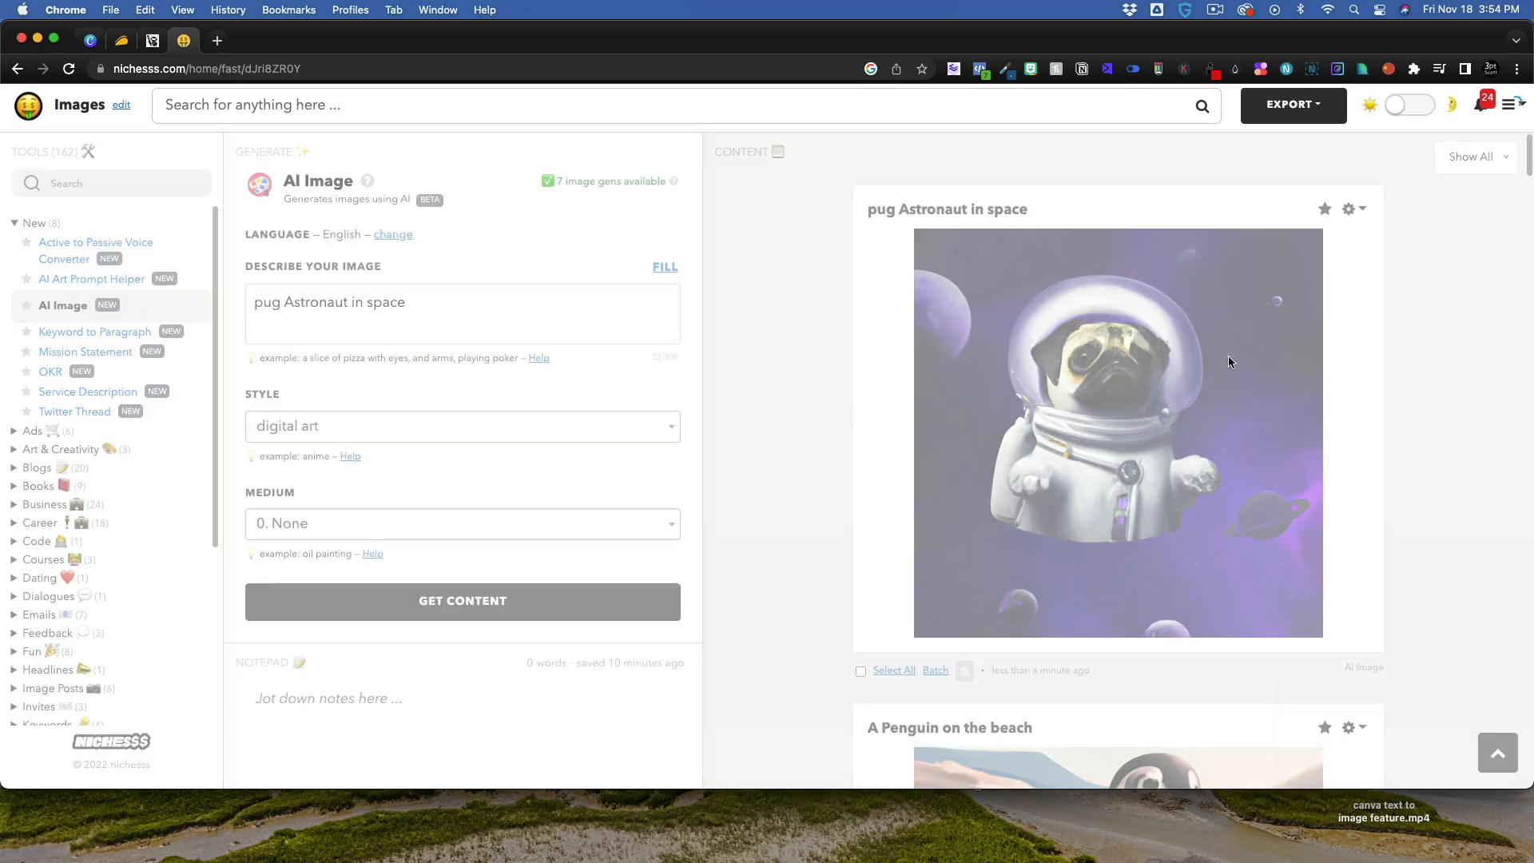
left_click(463, 601)
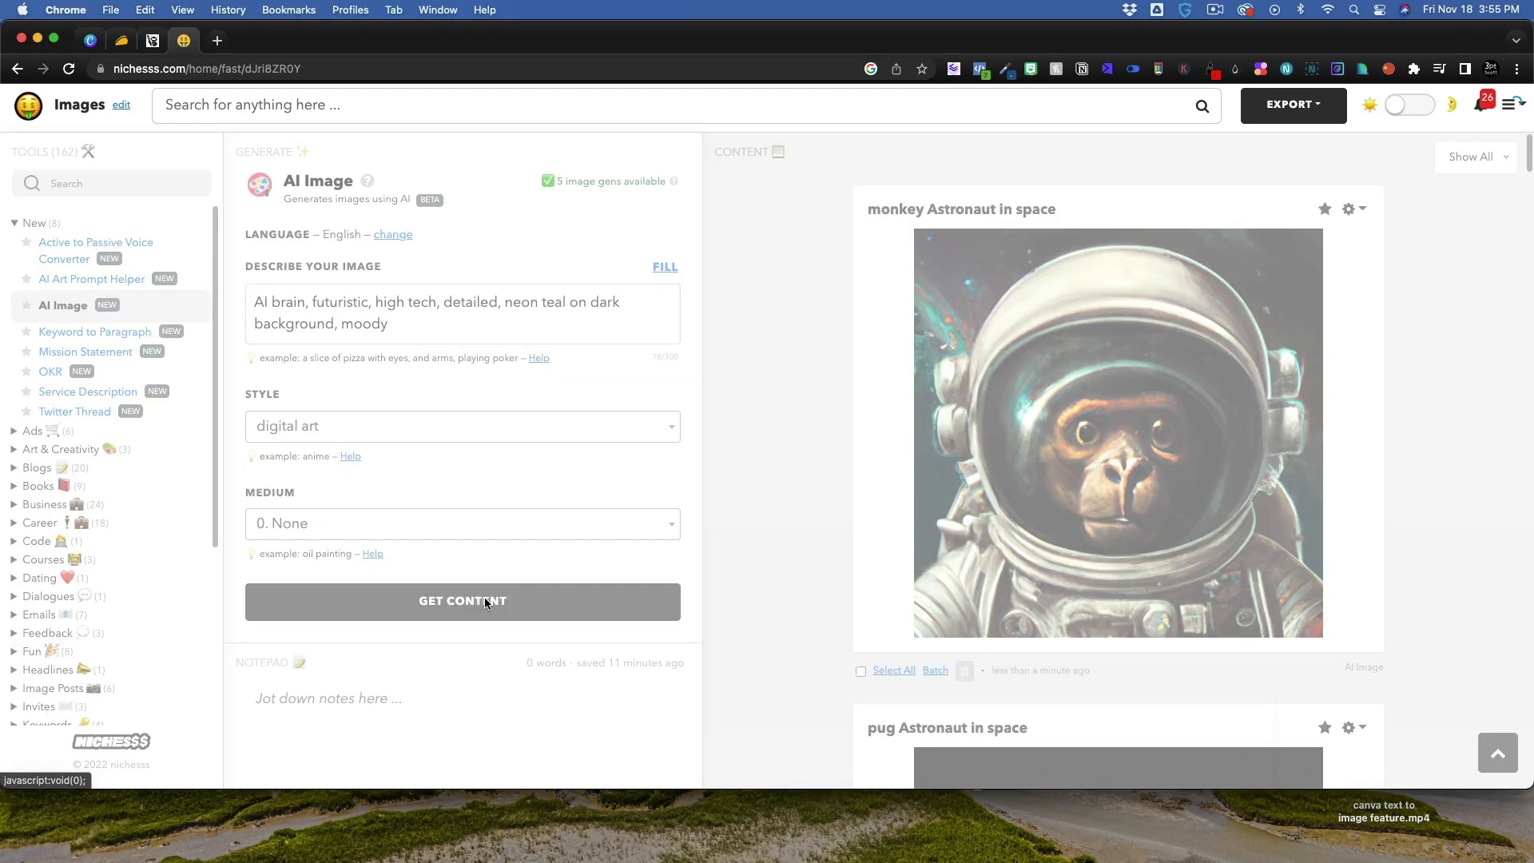
left_click(463, 601)
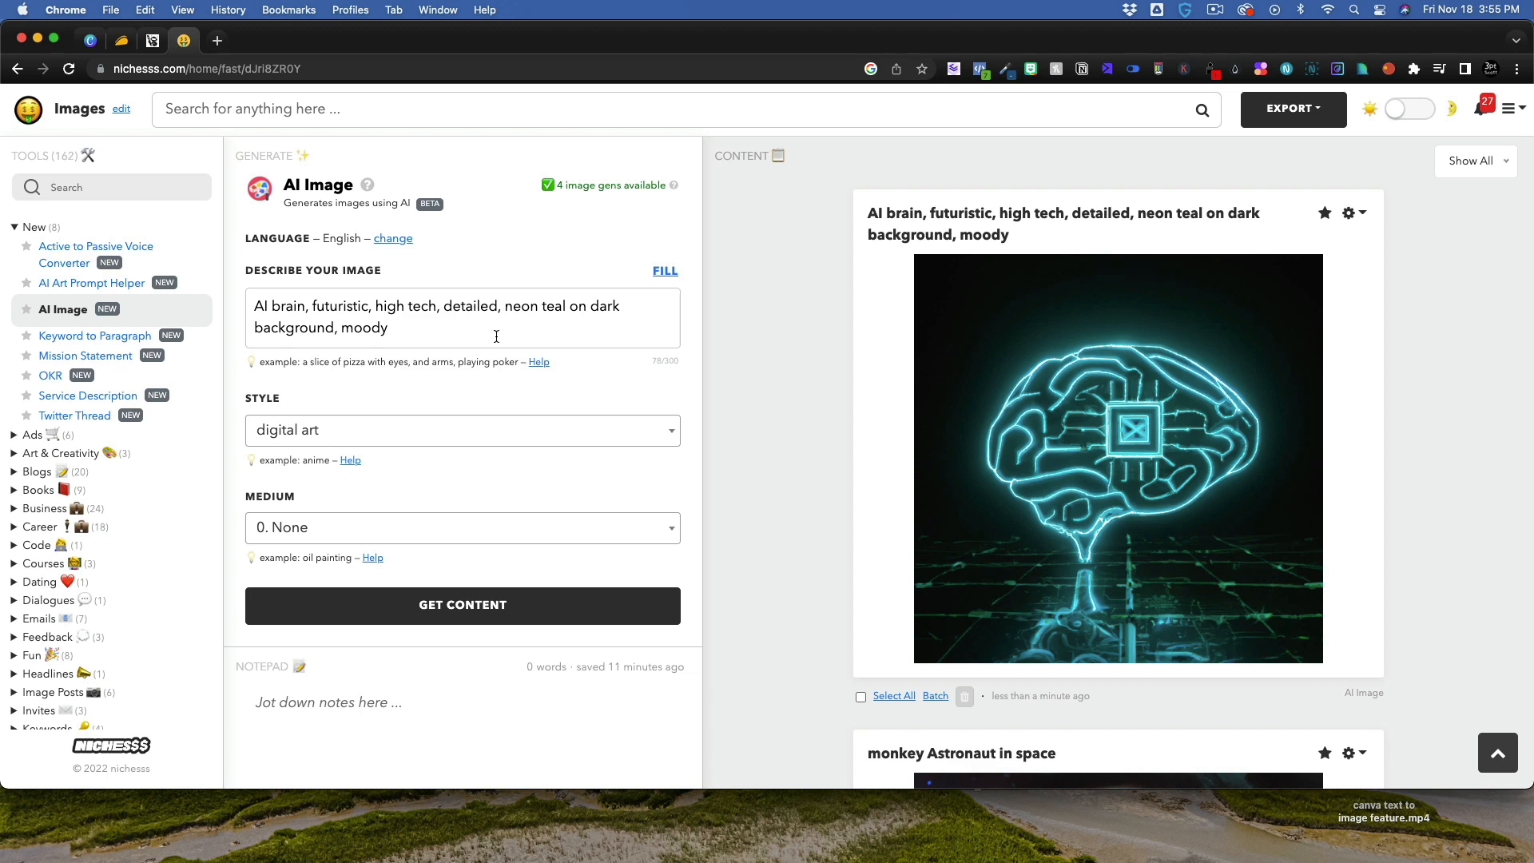
mouse_move(594, 358)
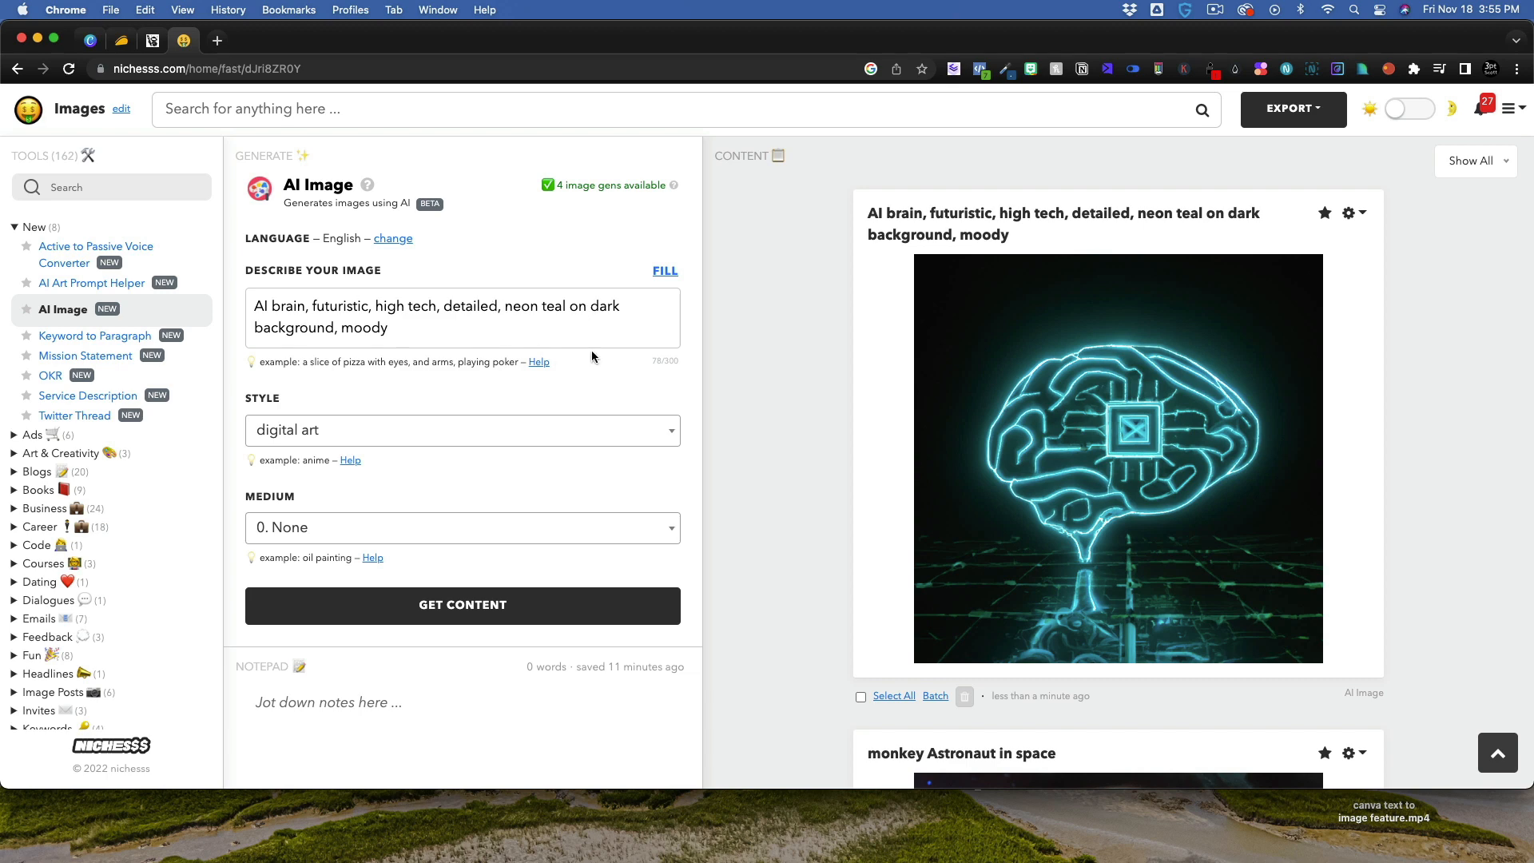
- Generate Santa drinking coffee at the mall and a basketball game-winning shot, using the last gens
left_click(389, 328)
type("Michael Jordan taking game winning shot, high quality, 4k, chicago bulls, trending on artstation")
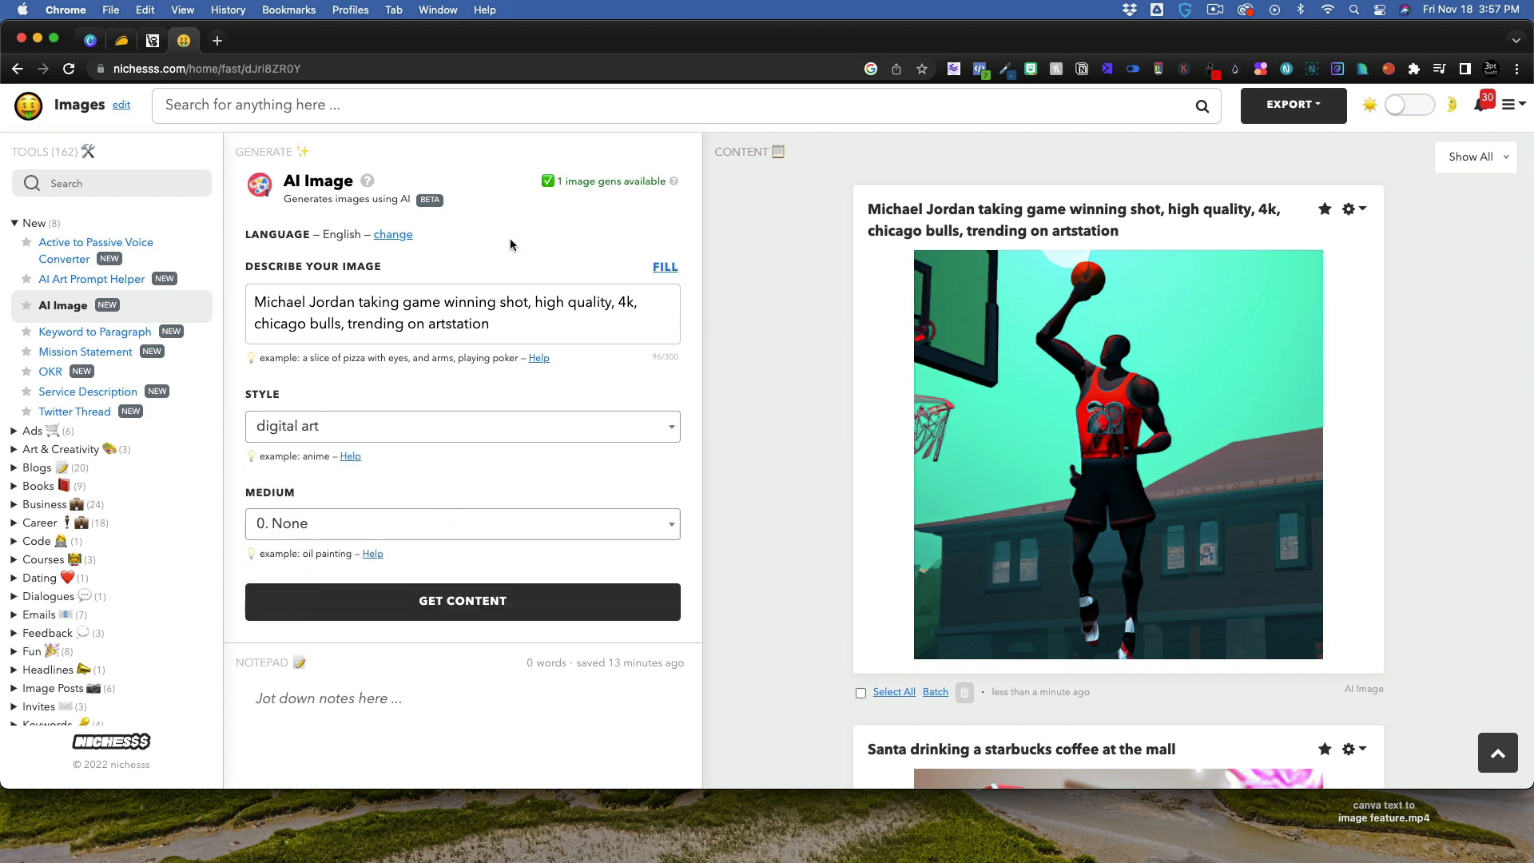
mouse_move(484, 609)
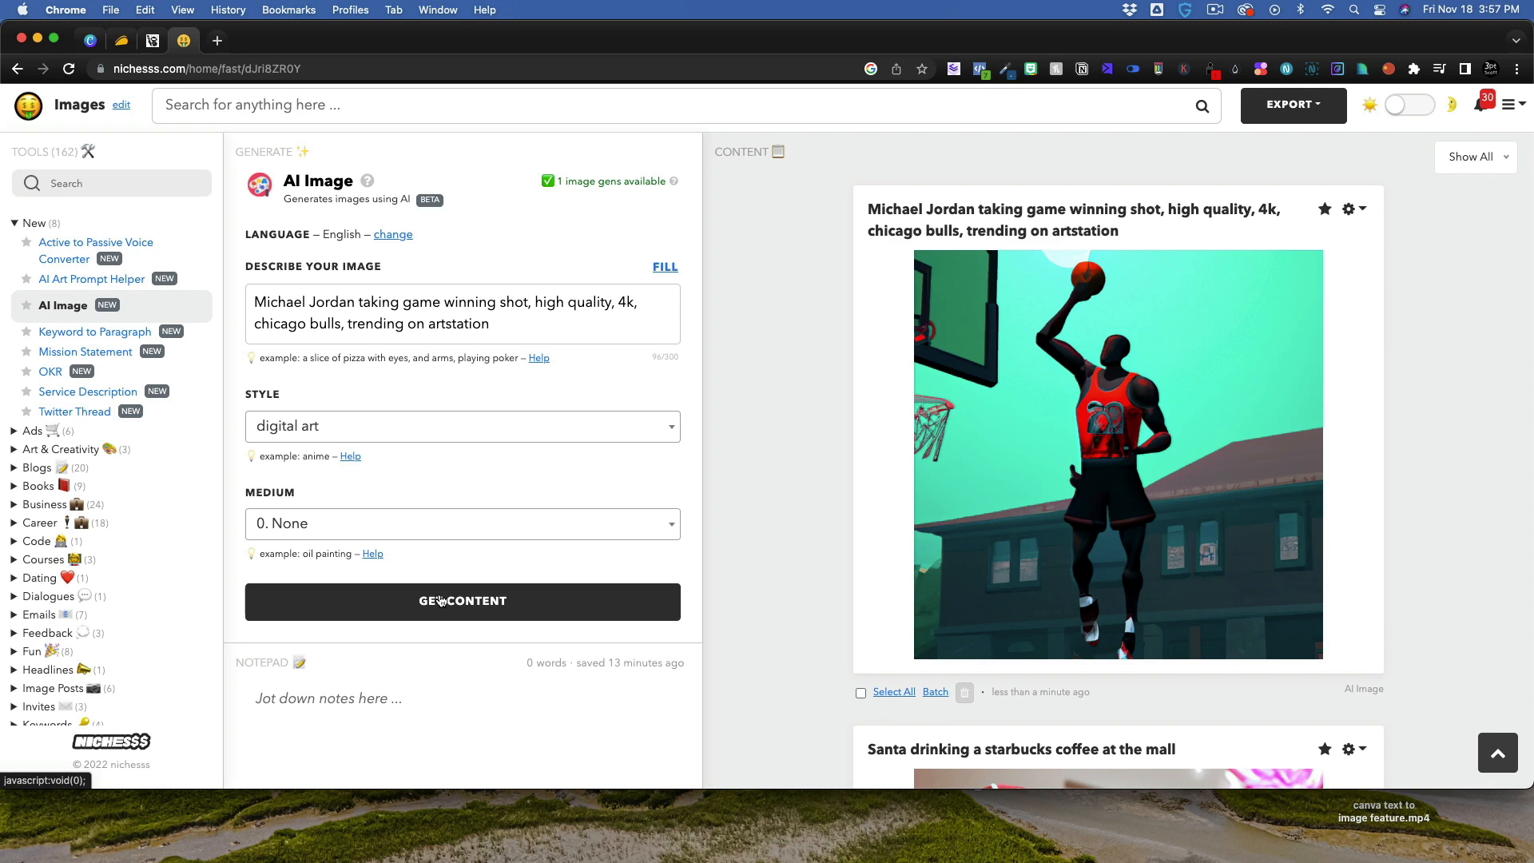
left_click(462, 601)
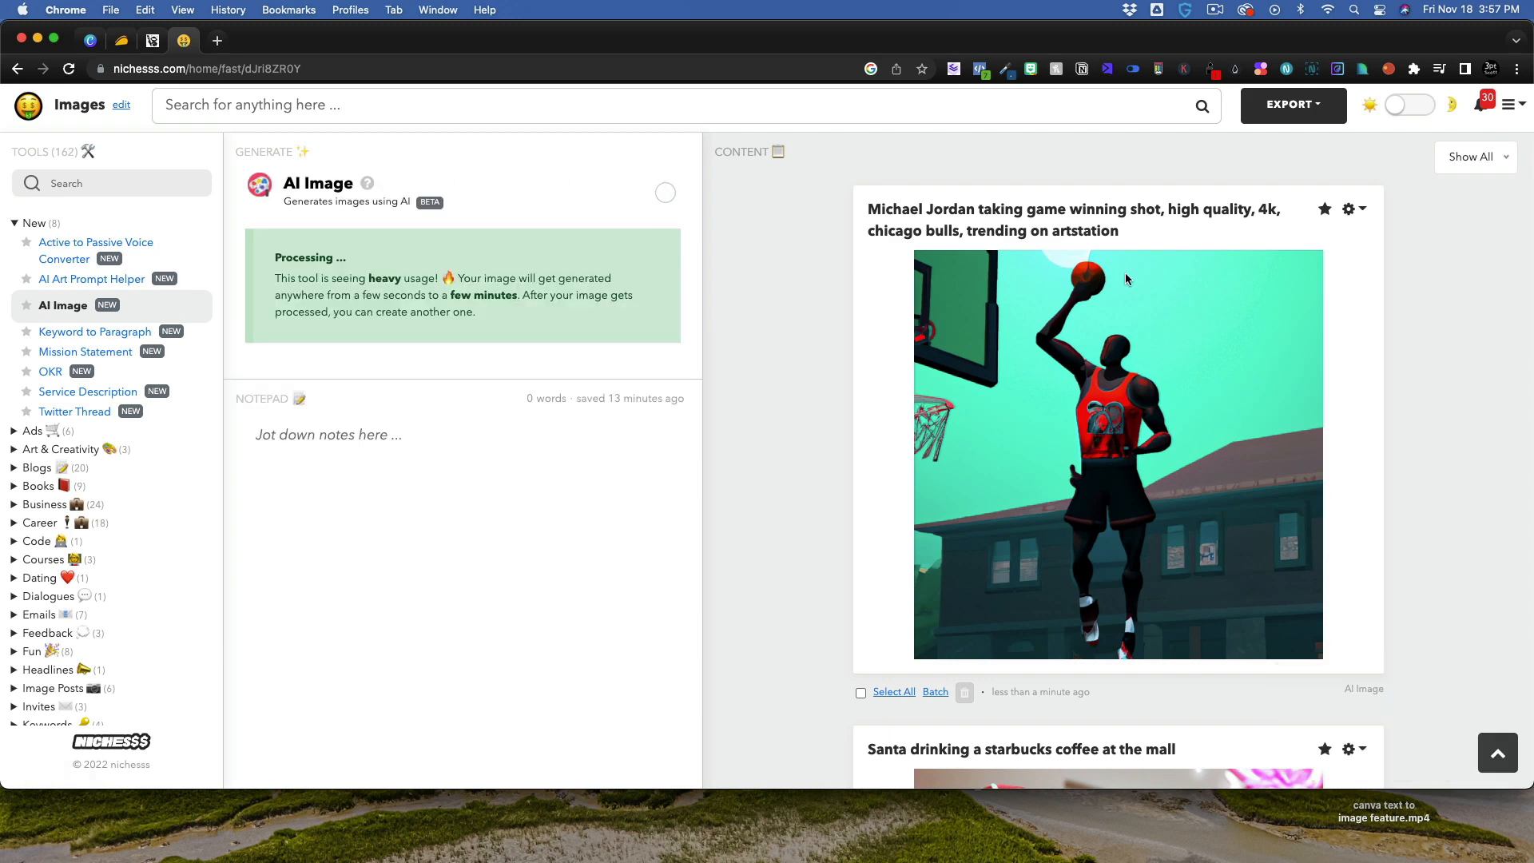
mouse_move(1168, 362)
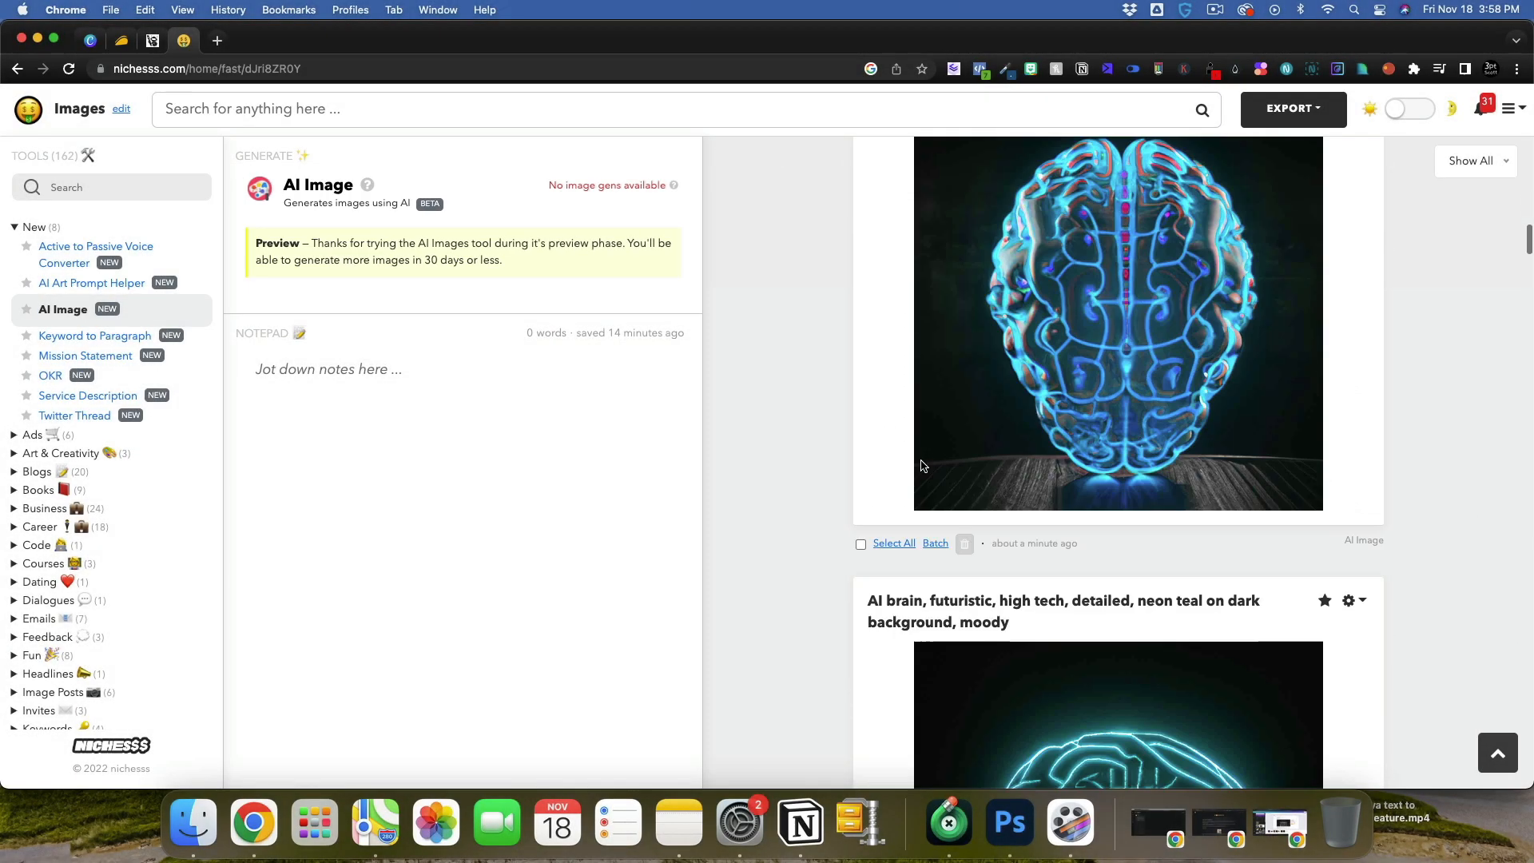
- Choose Download HD on the digital art penguin image to start upscaling it
scroll("down", 3)
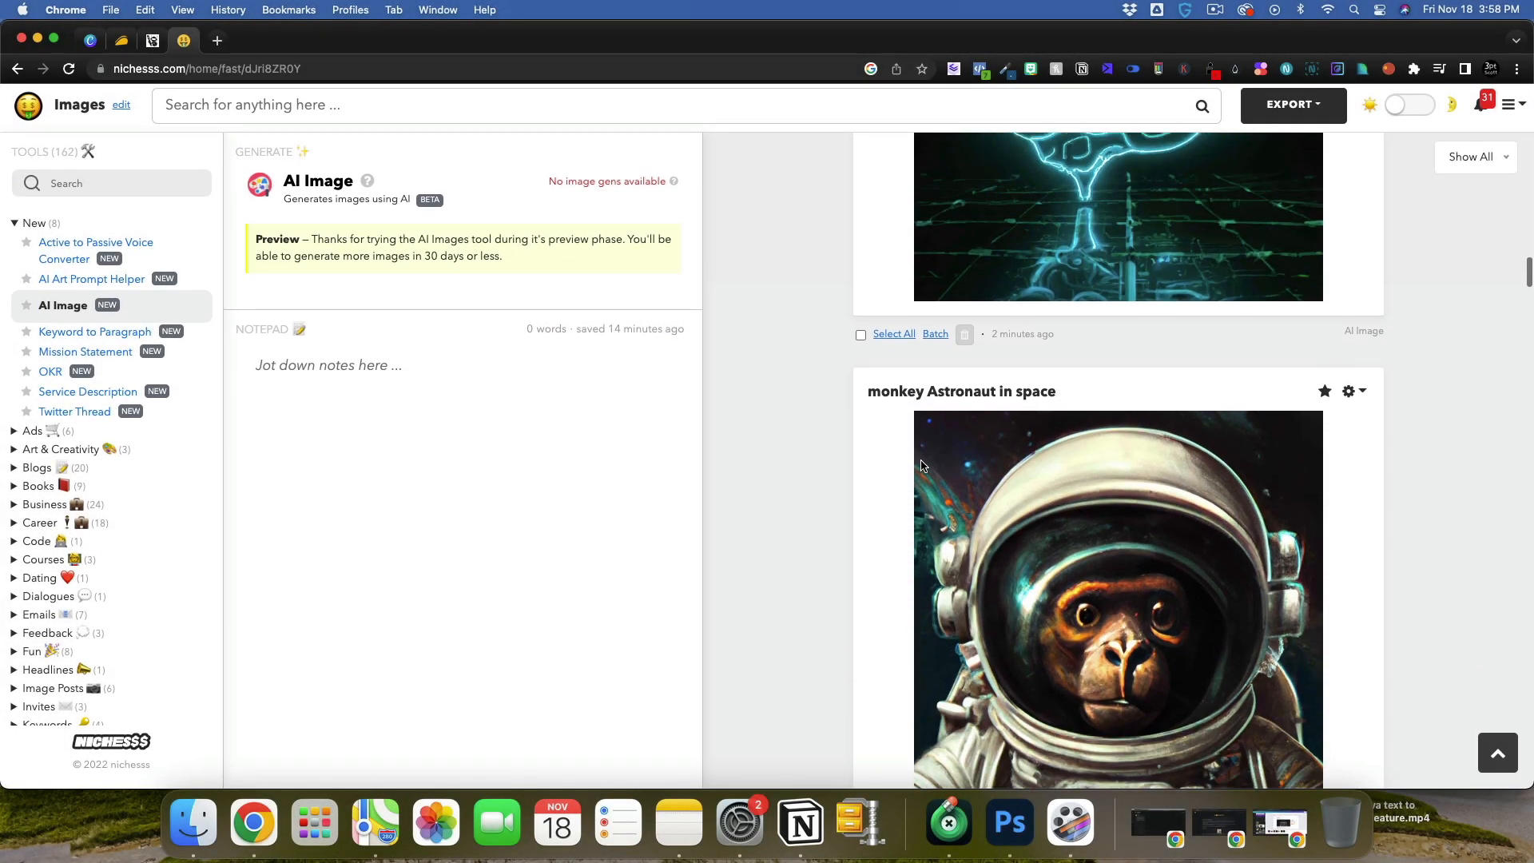
scroll("down", 3)
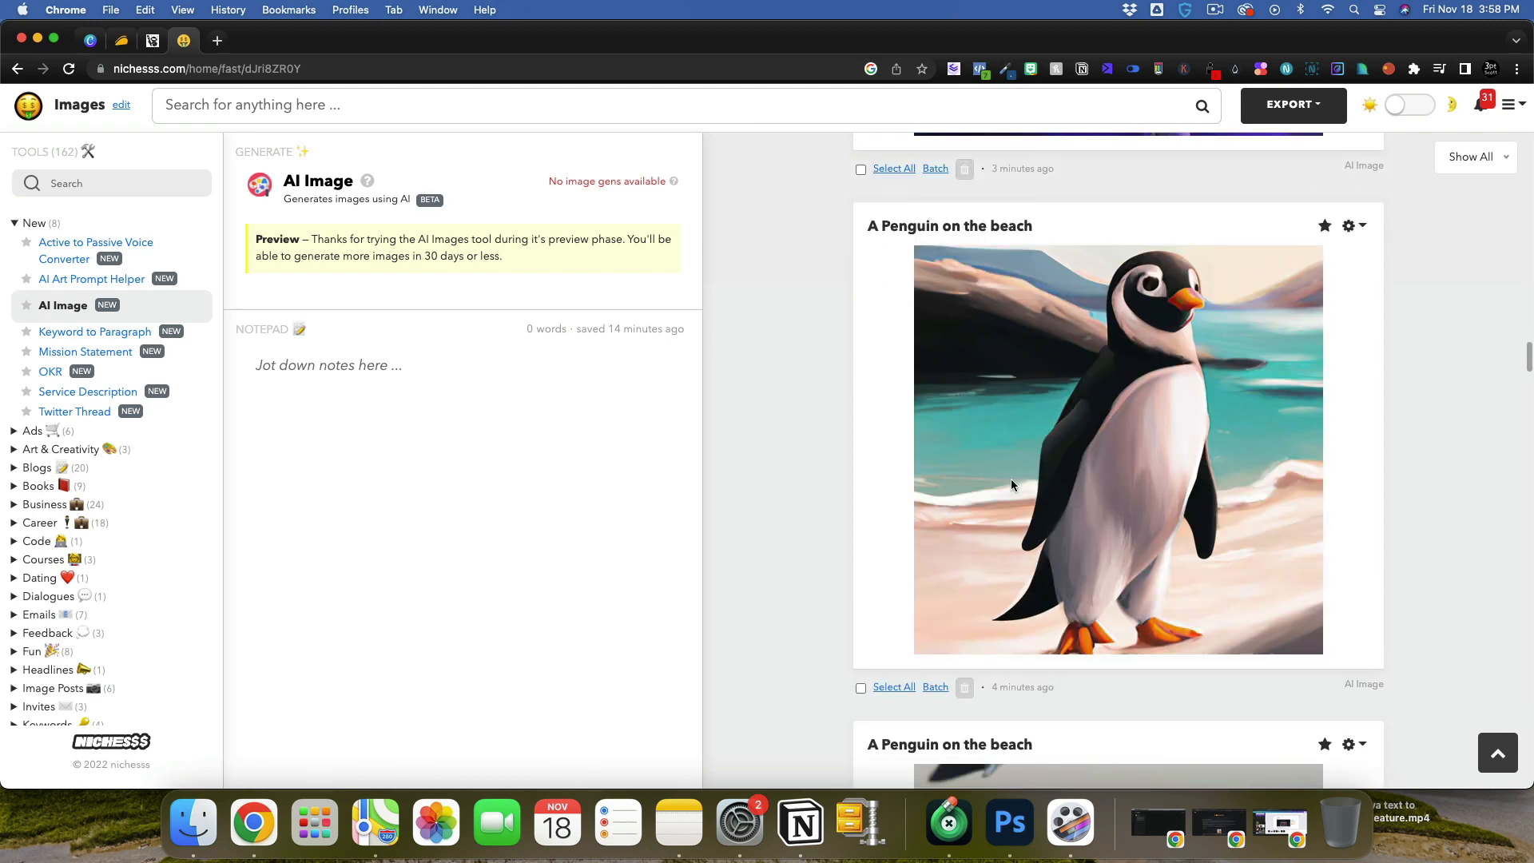
left_click(1353, 226)
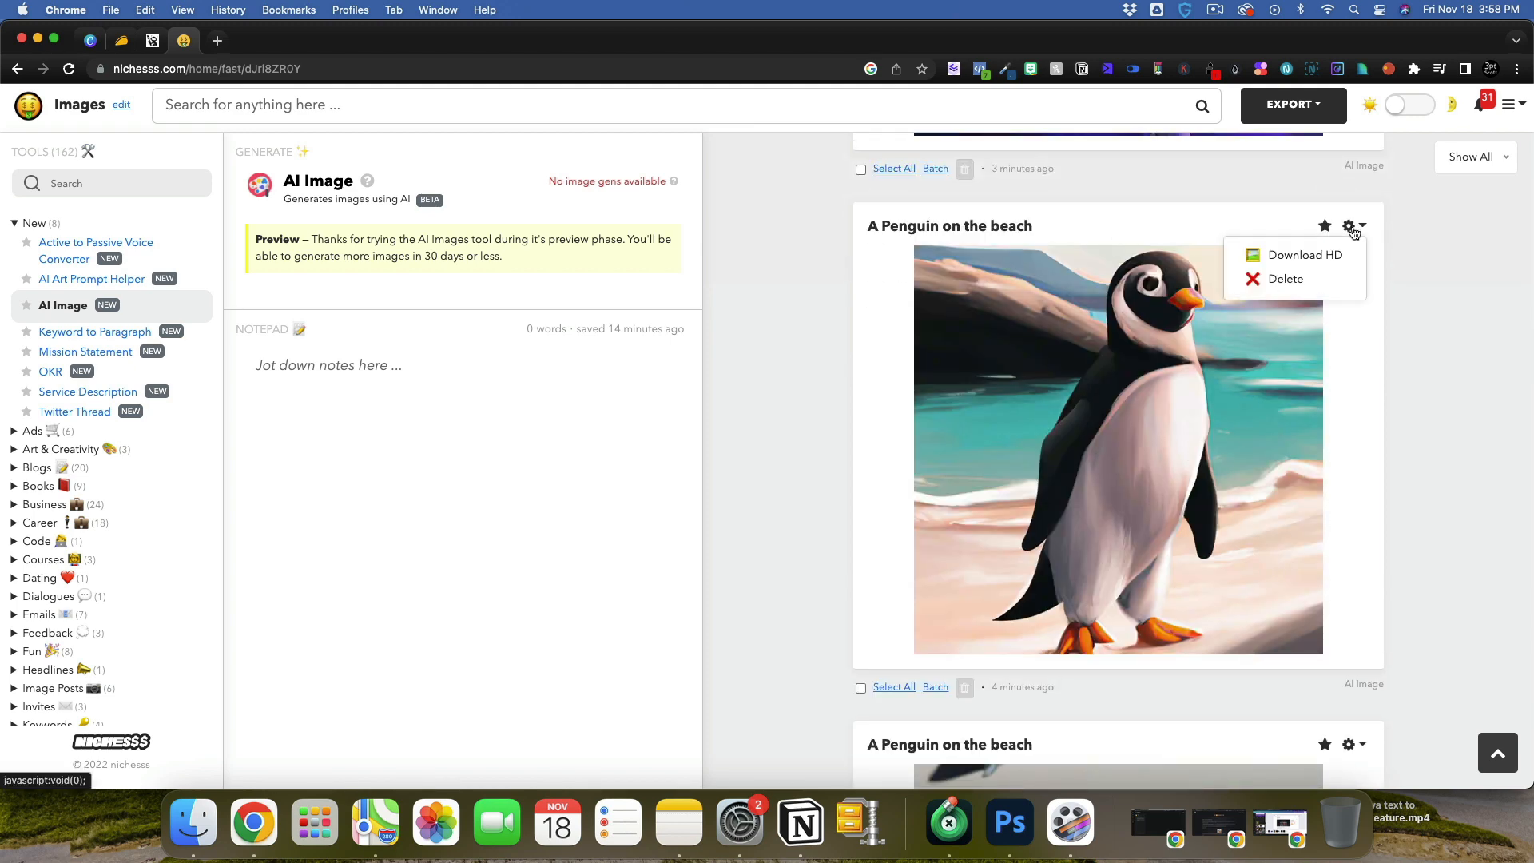
left_click(1305, 255)
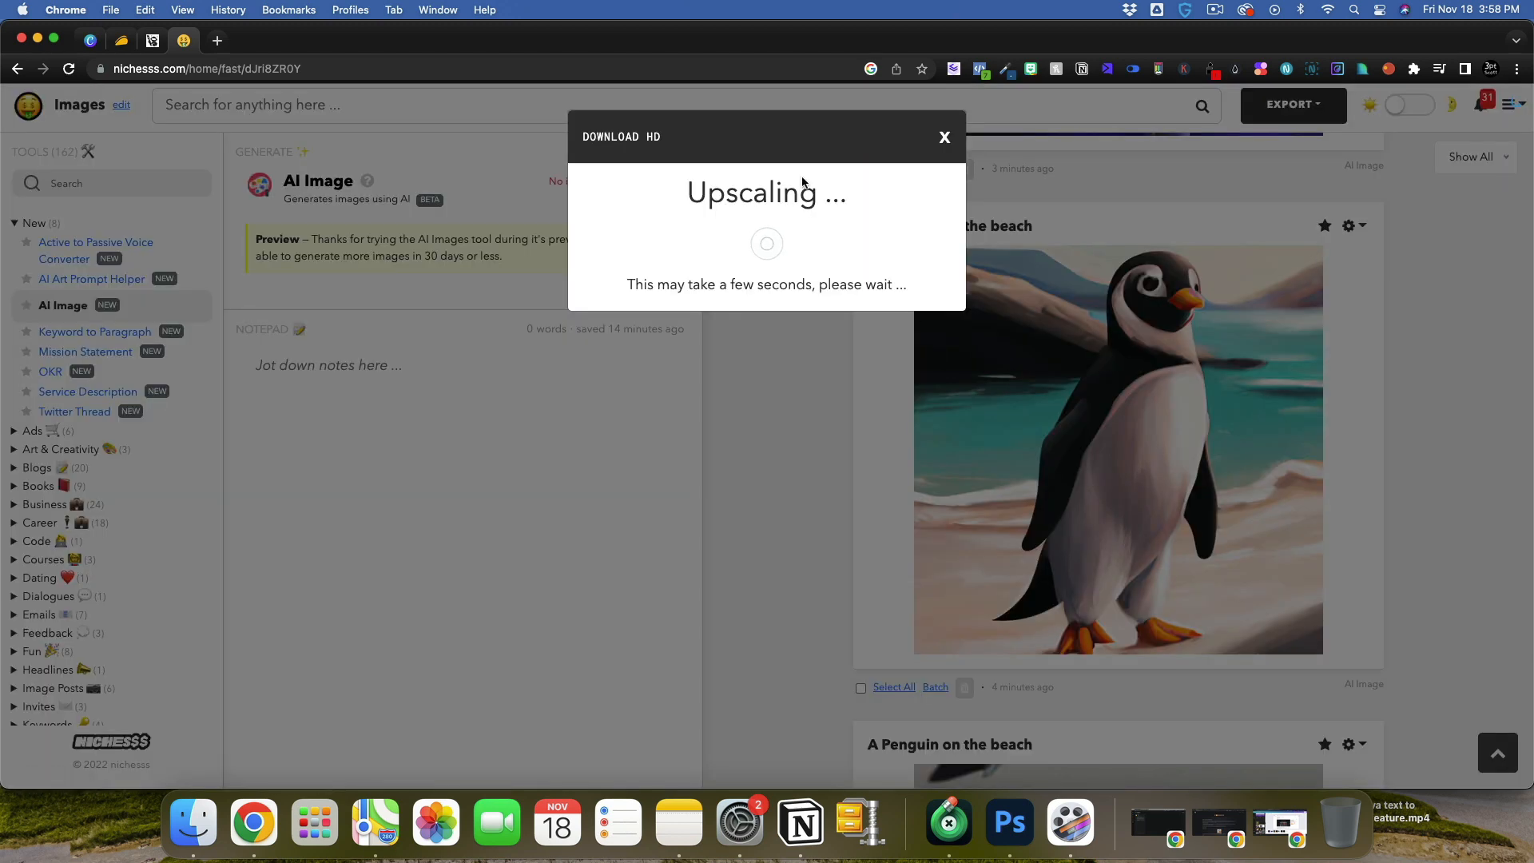